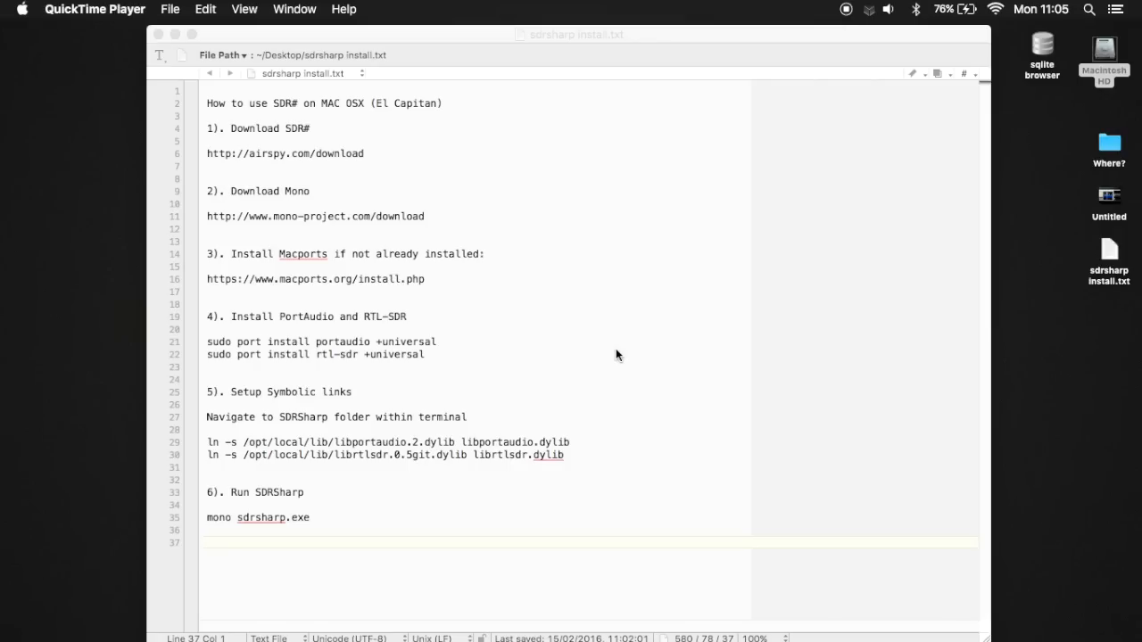
pyautogui.moveTo(307, 439)
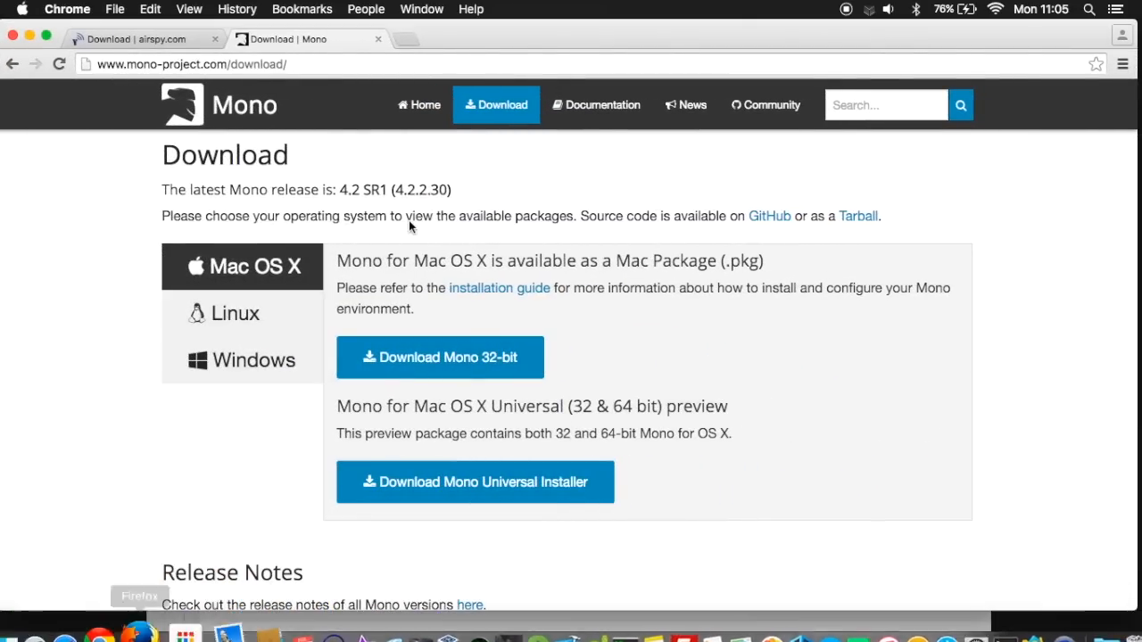
# - Download the SDR# rev 1433 package sdrsharp-x86.zip from the Airspy Core tools list
pyautogui.click(134, 40)
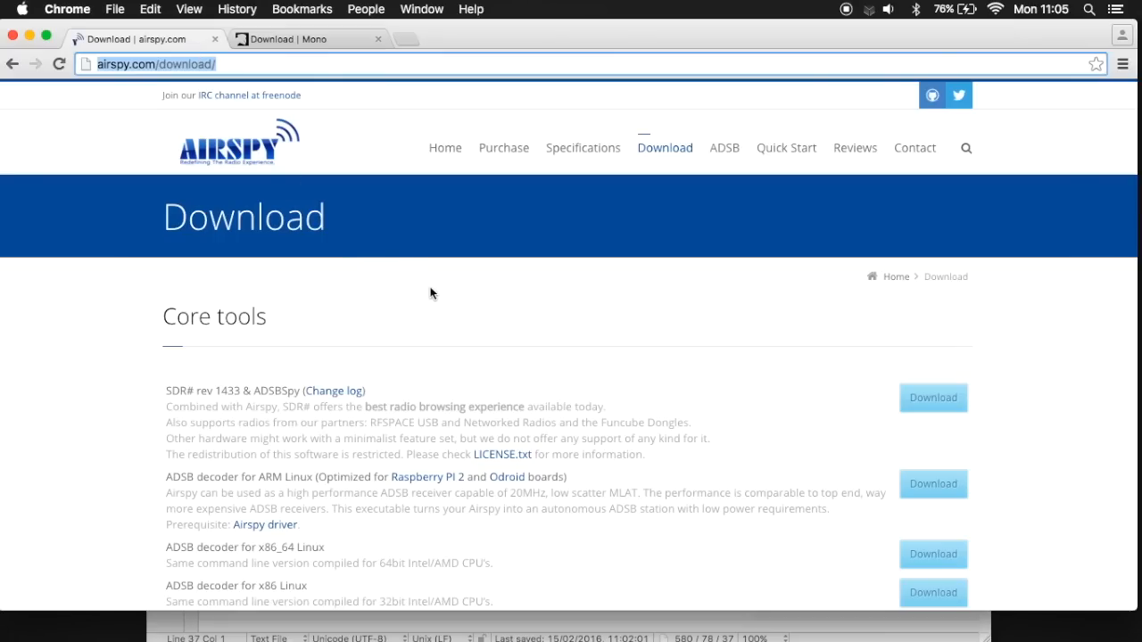
pyautogui.click(934, 398)
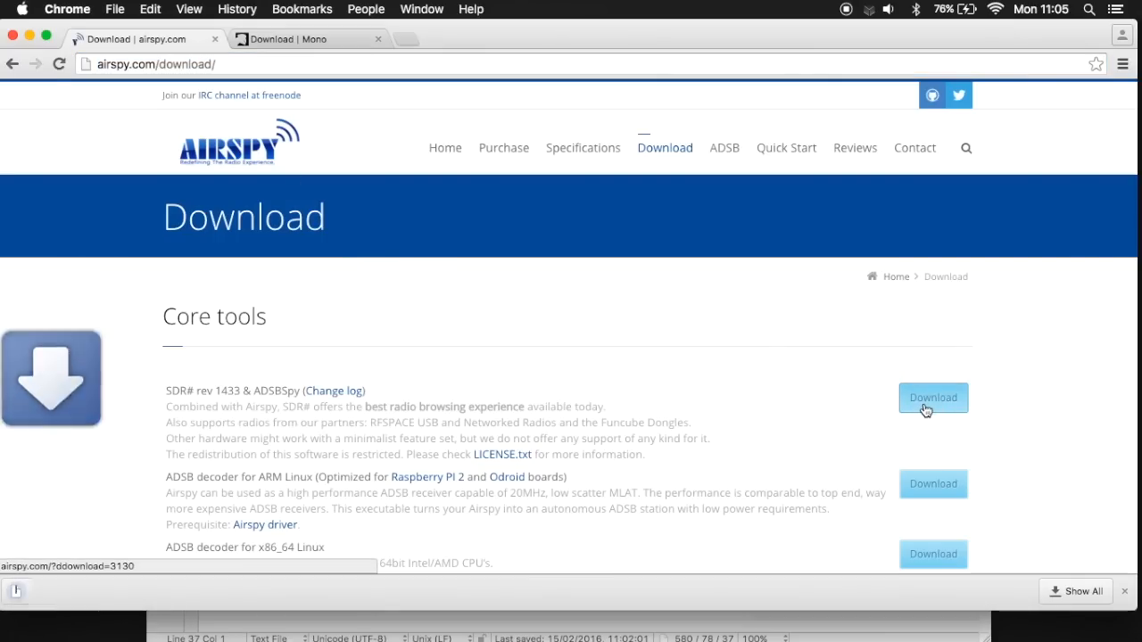
pyautogui.click(933, 398)
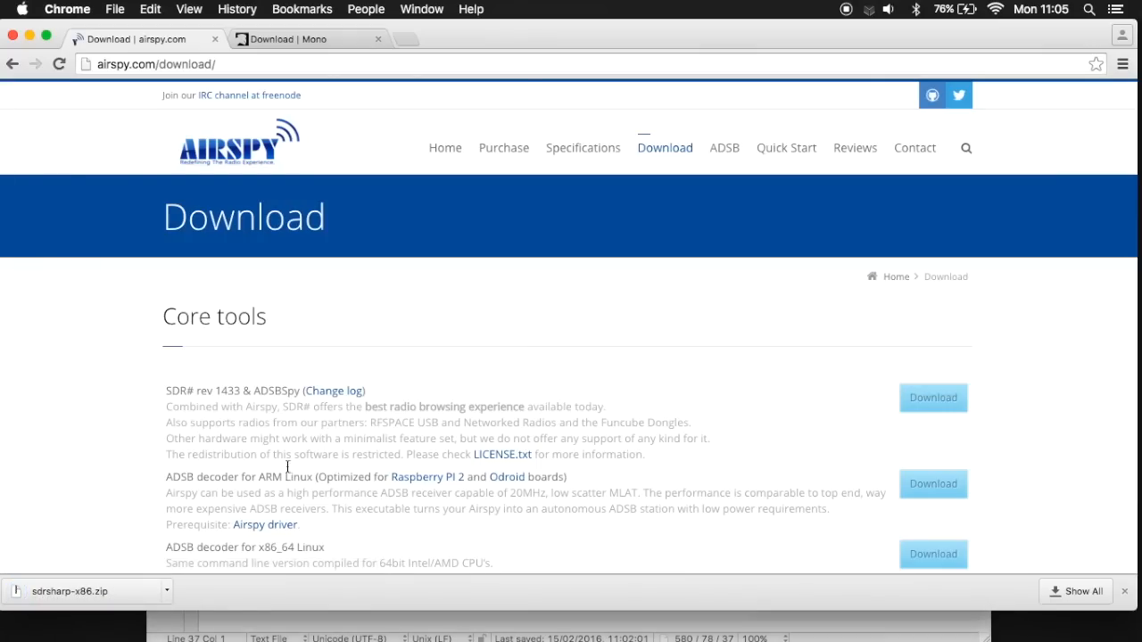
pyautogui.moveTo(207, 600)
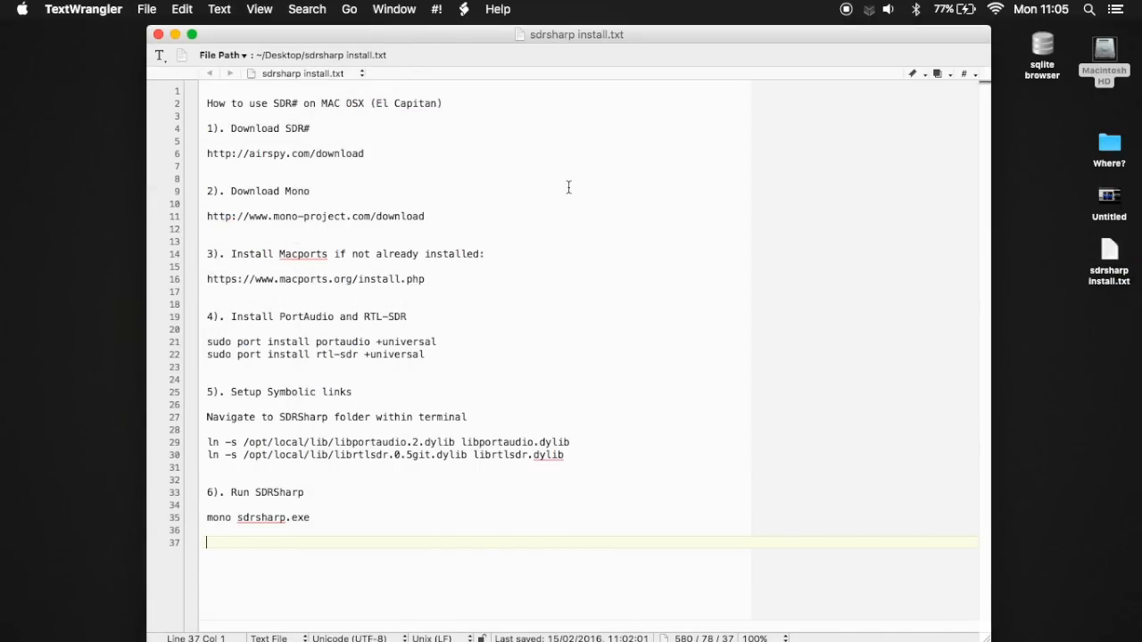
pyautogui.moveTo(328, 546)
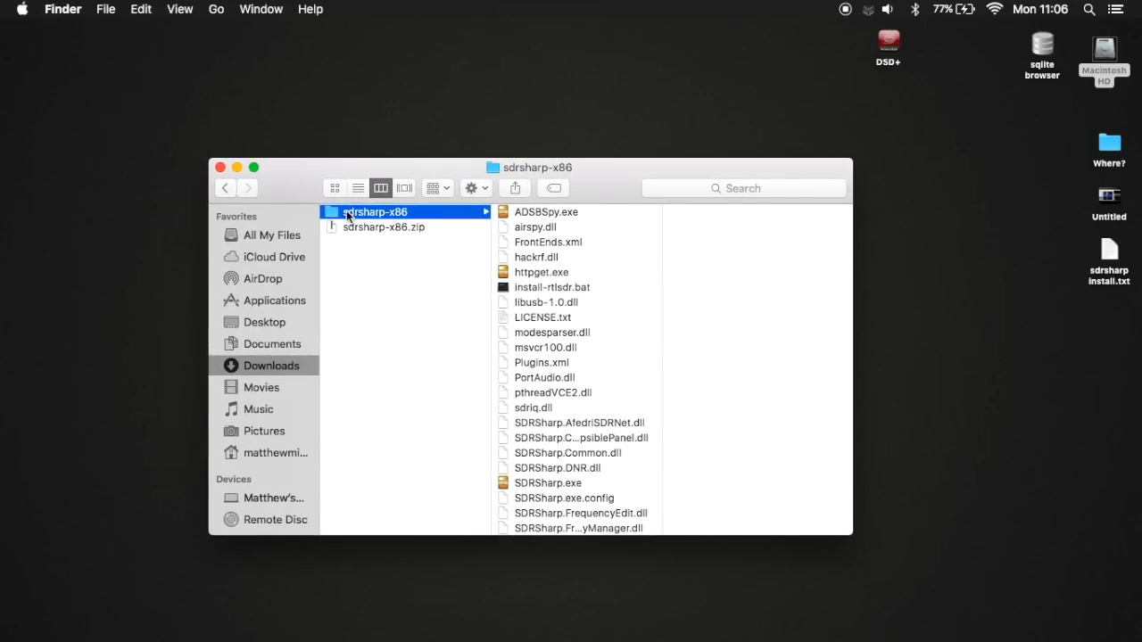
# - Move the sdrsharp-x86 folder to the Desktop and rename it sdrsharp
pyautogui.moveTo(375, 211); pyautogui.dragTo(404, 100)
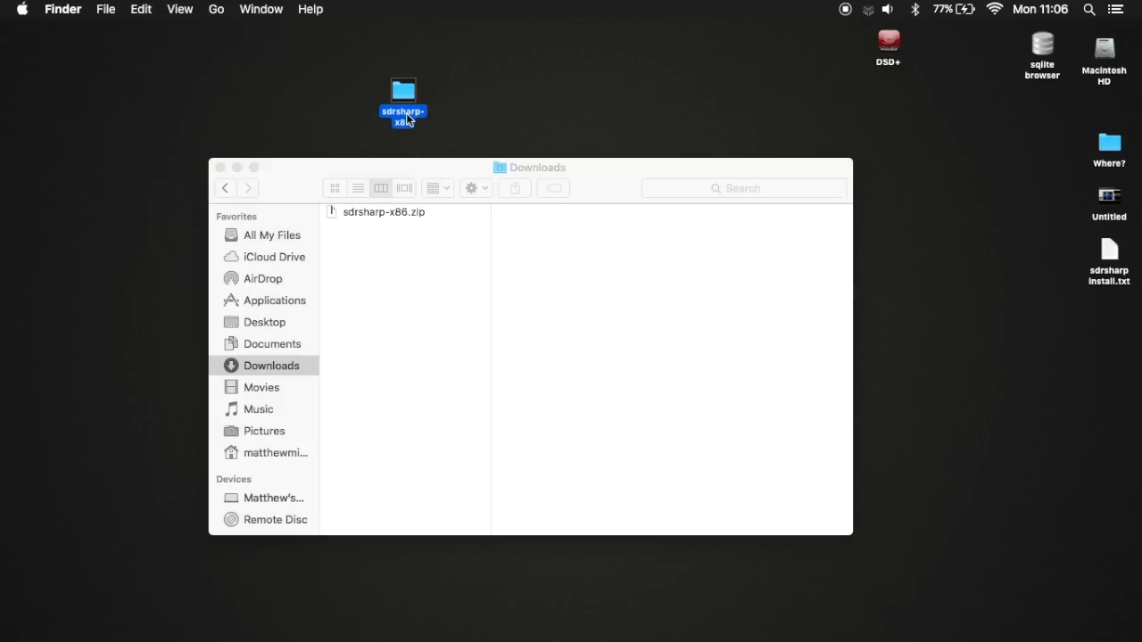
pyautogui.click(403, 111)
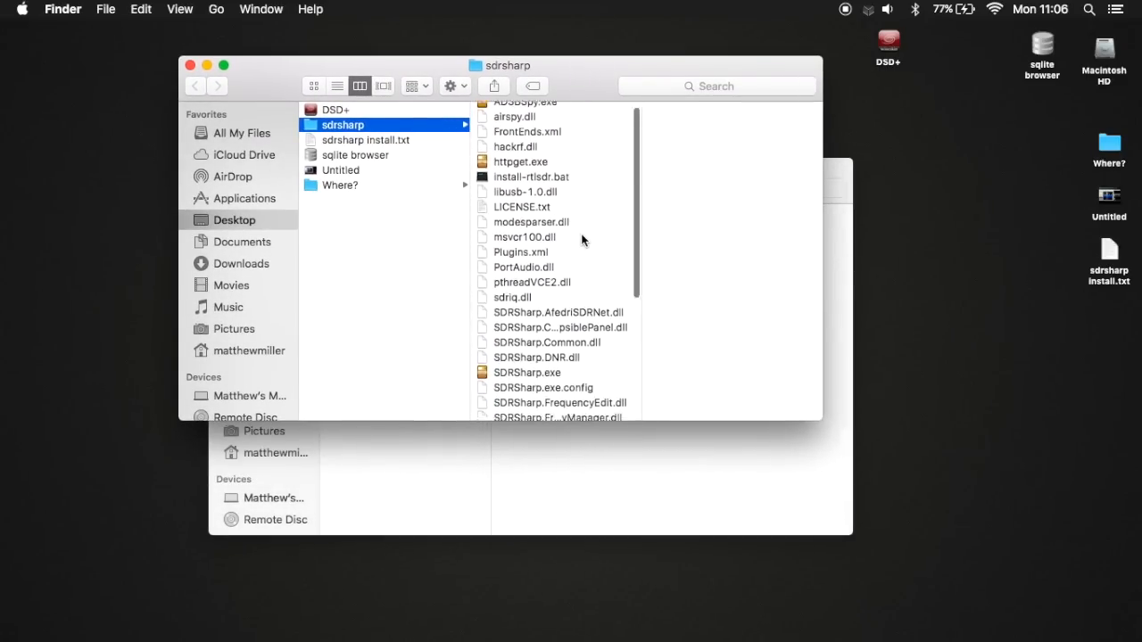
pyautogui.scroll(3)
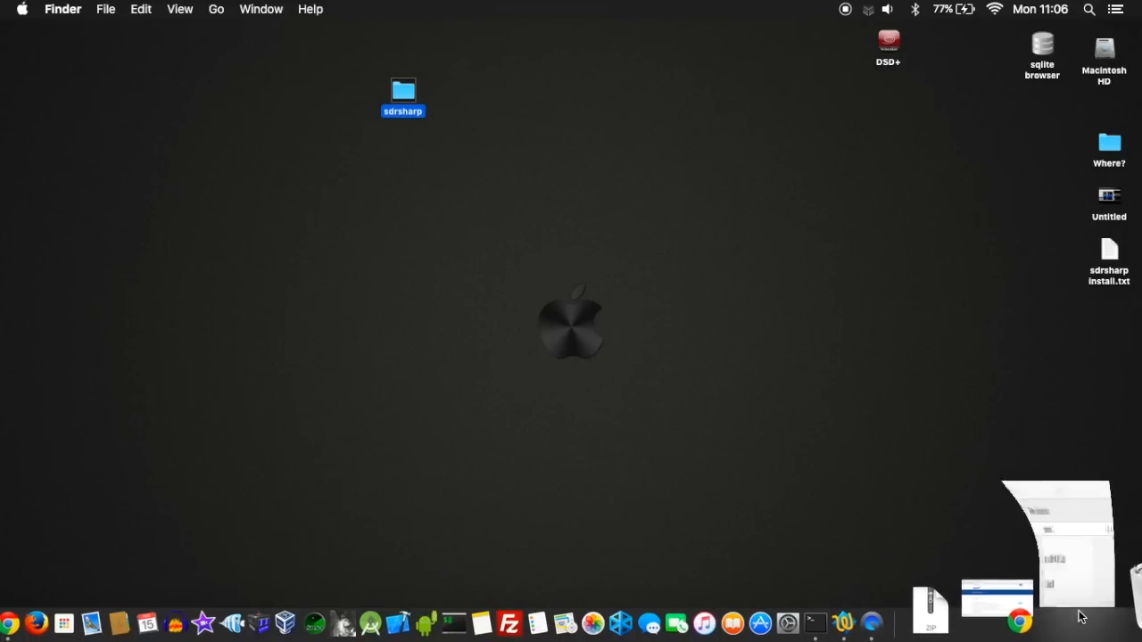
# - Start the Mono Universal Installer download from the Mono page, then cancel it in the shelf
pyautogui.doubleClick(1110, 258)
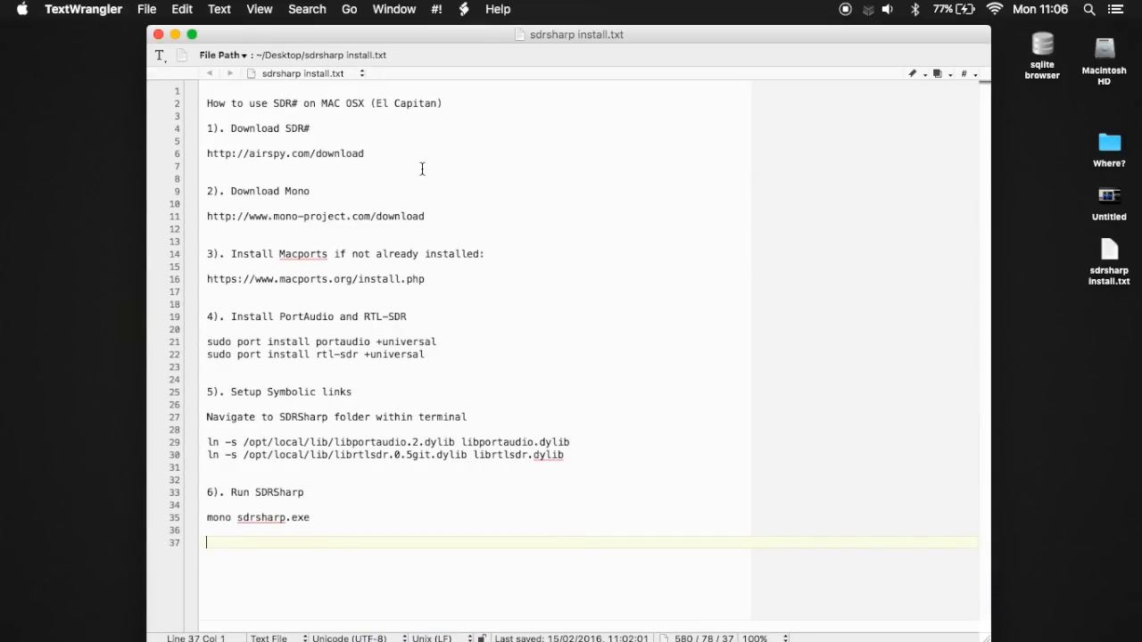
pyautogui.moveTo(435, 217)
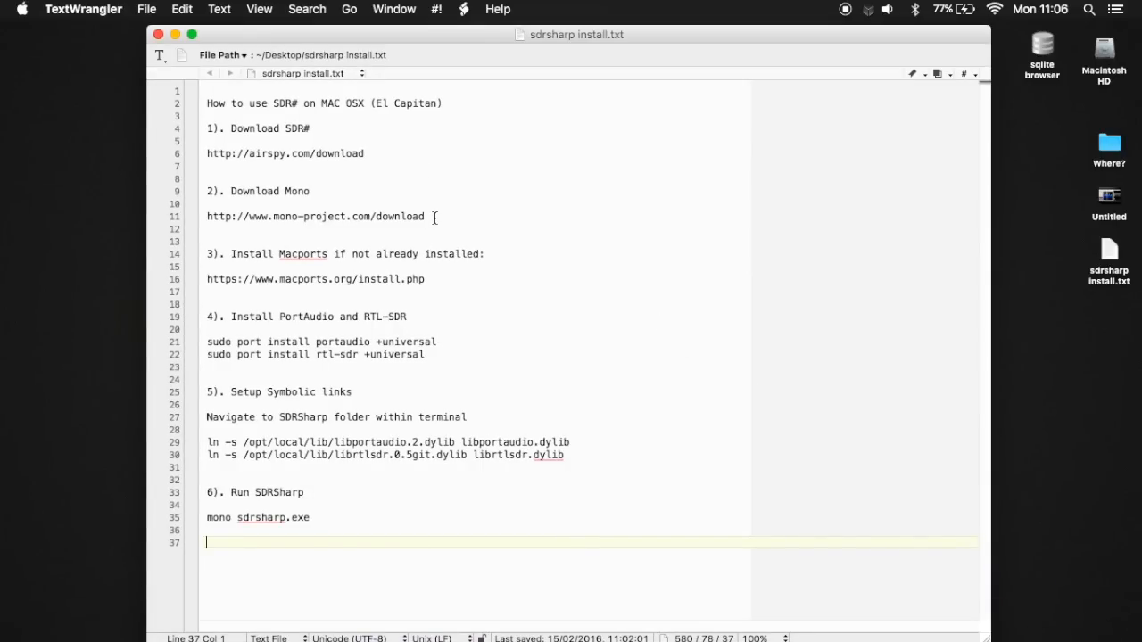
pyautogui.click(135, 598)
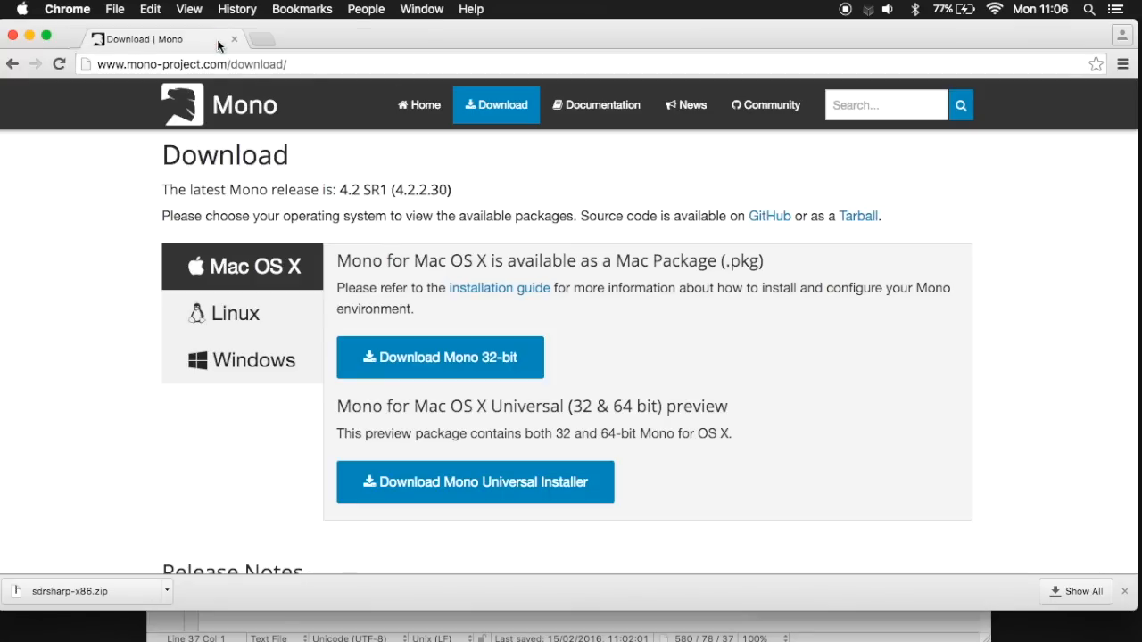
pyautogui.moveTo(783, 421)
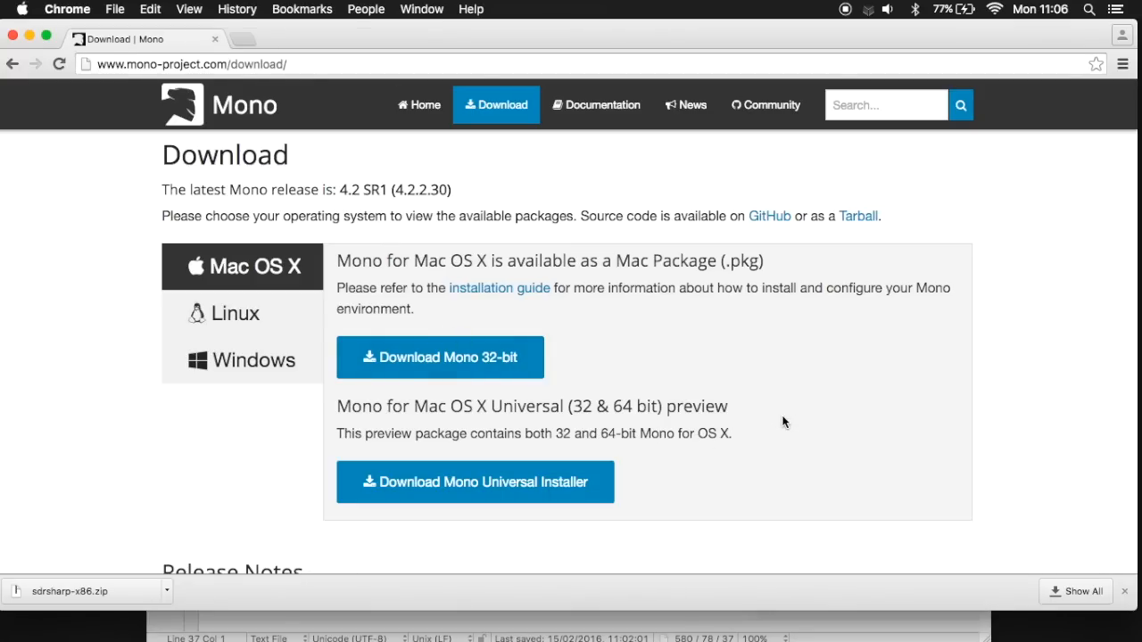
pyautogui.click(474, 482)
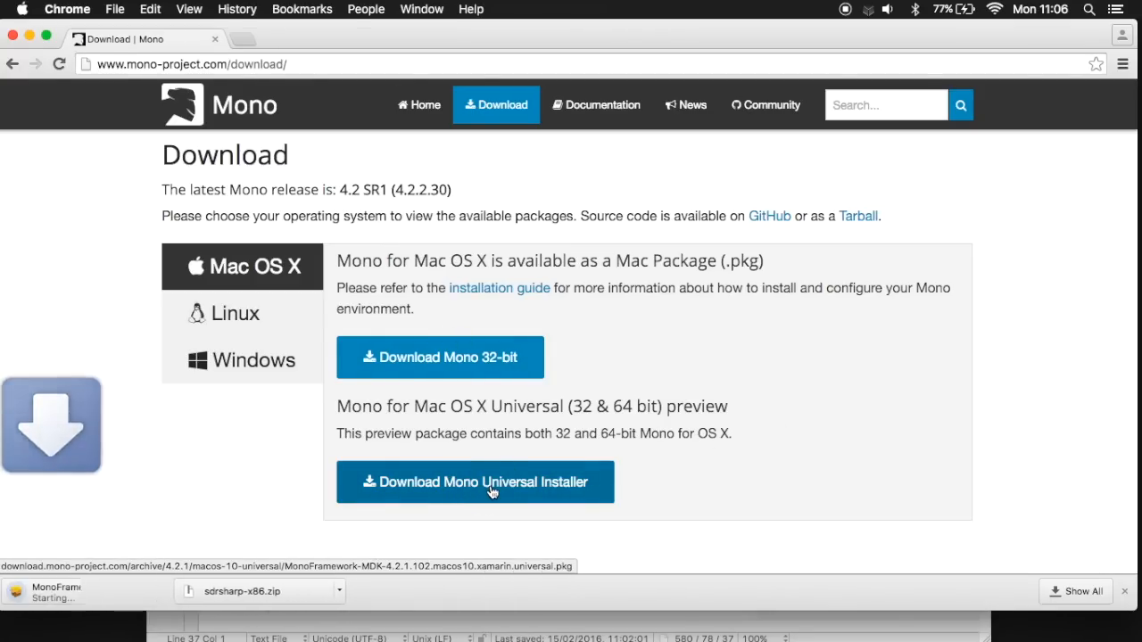
pyautogui.click(474, 482)
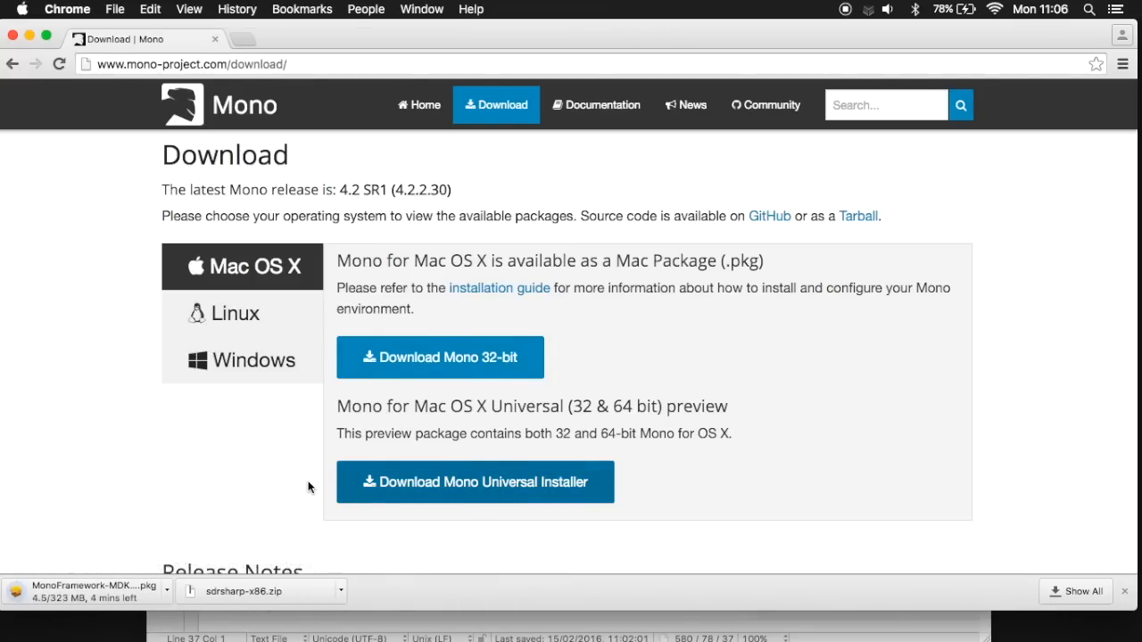
pyautogui.moveTo(80, 529)
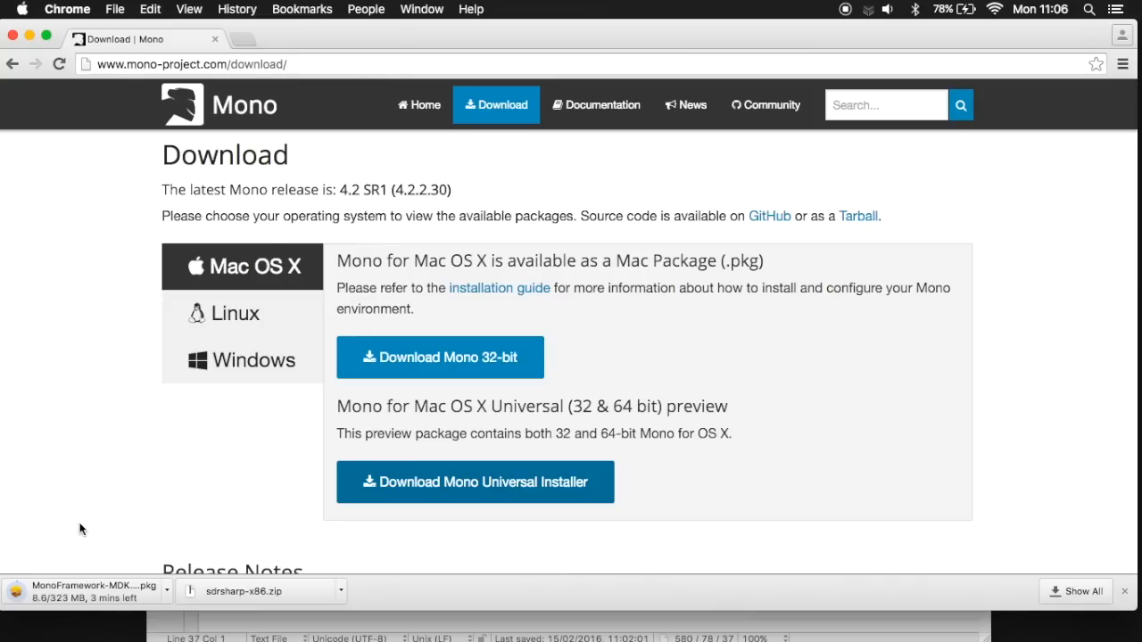
pyautogui.moveTo(111, 544)
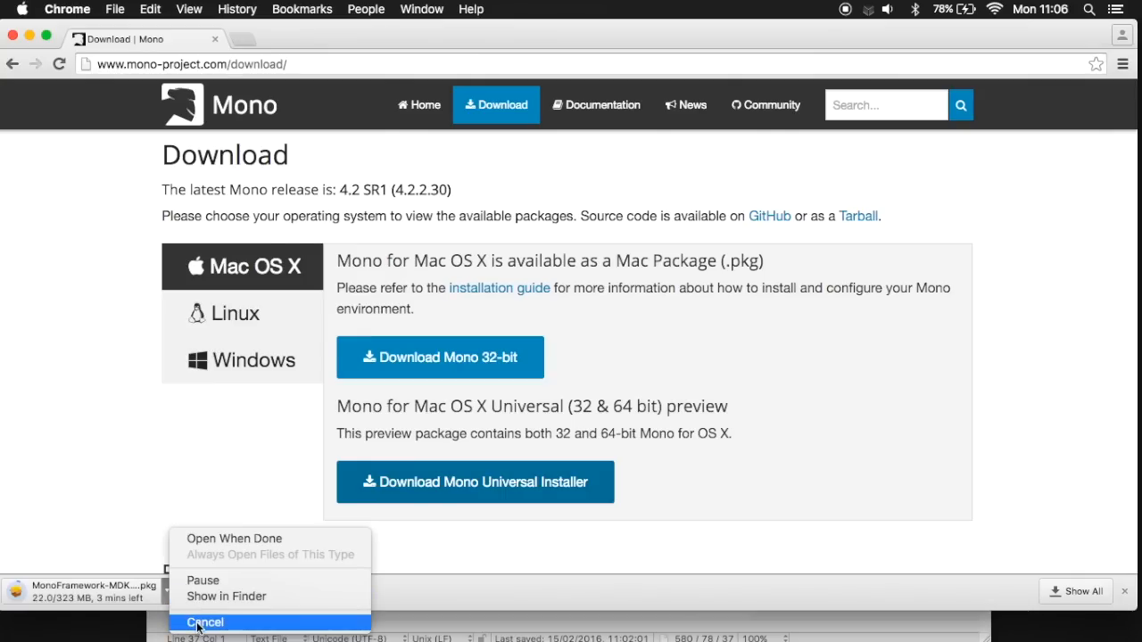
pyautogui.click(205, 621)
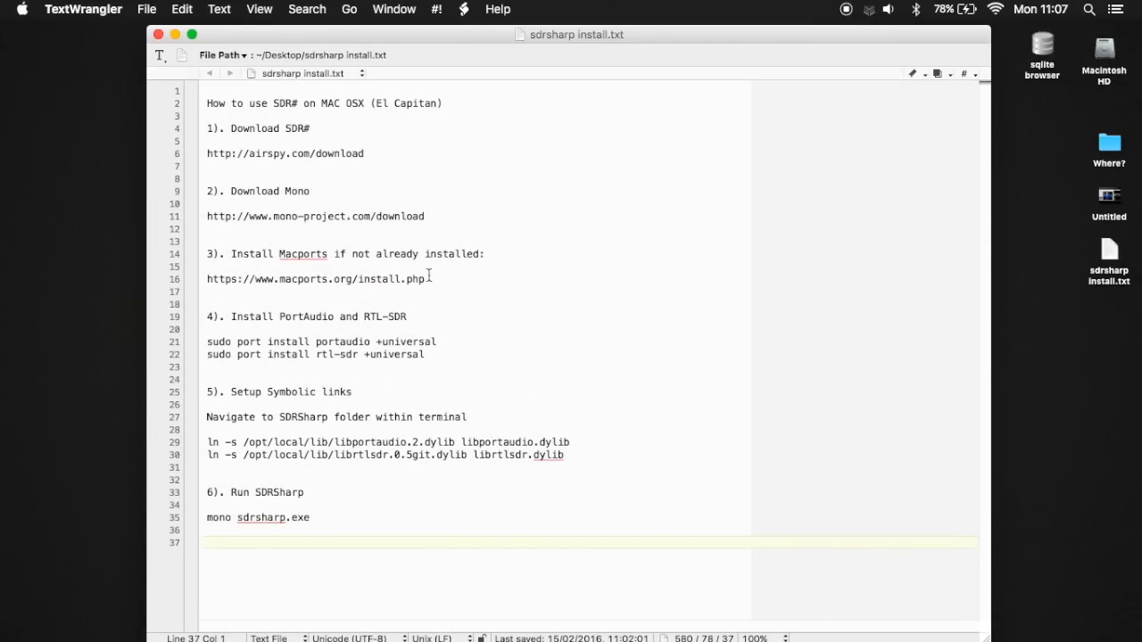
pyautogui.moveTo(484, 273)
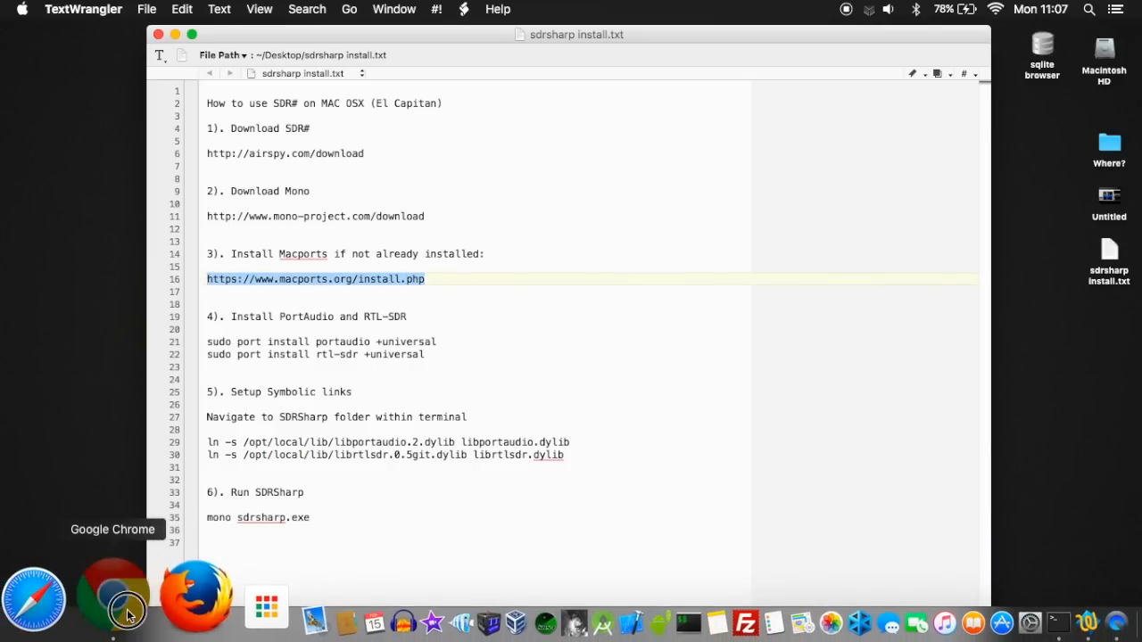
# - Review the installation instructions on macports.org/install.php in Chrome
pyautogui.click(114, 598)
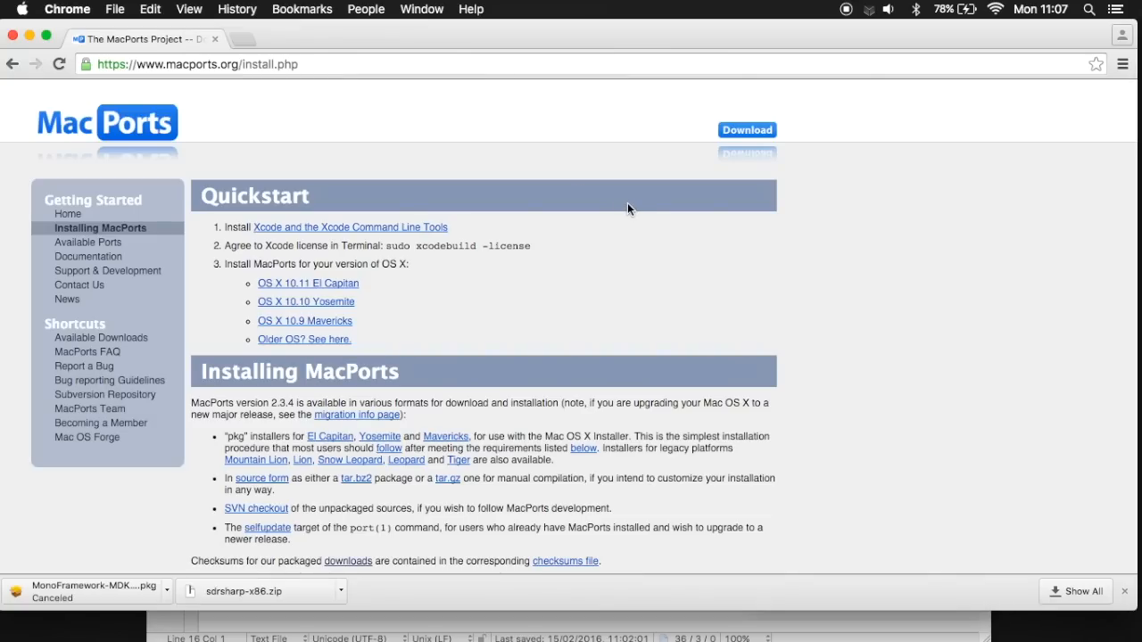
pyautogui.moveTo(632, 303)
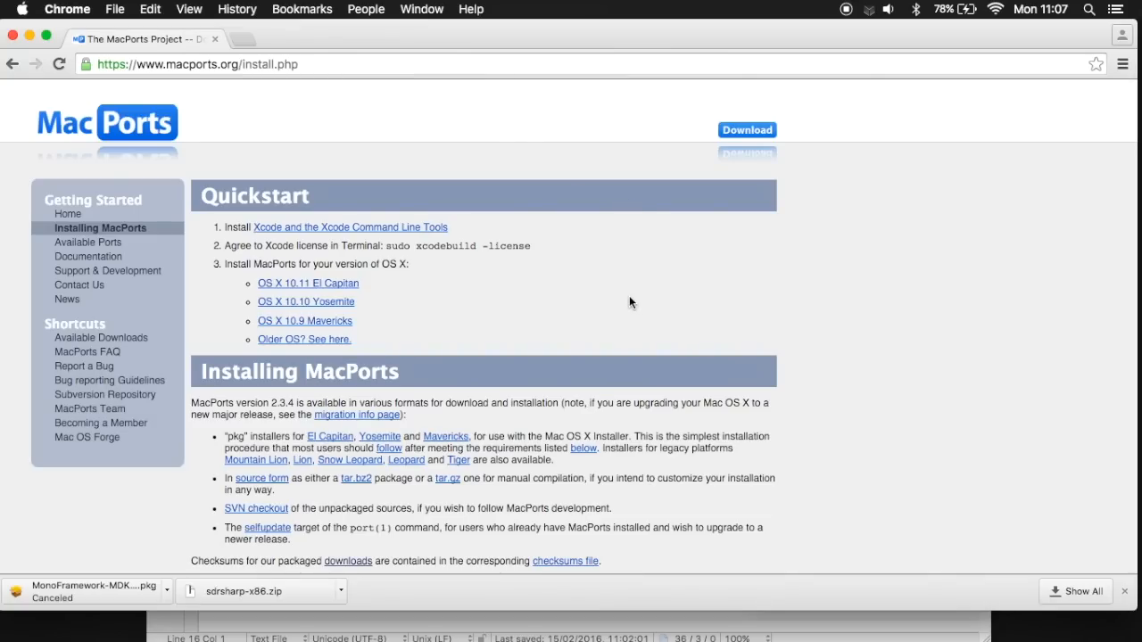
pyautogui.scroll(-3)
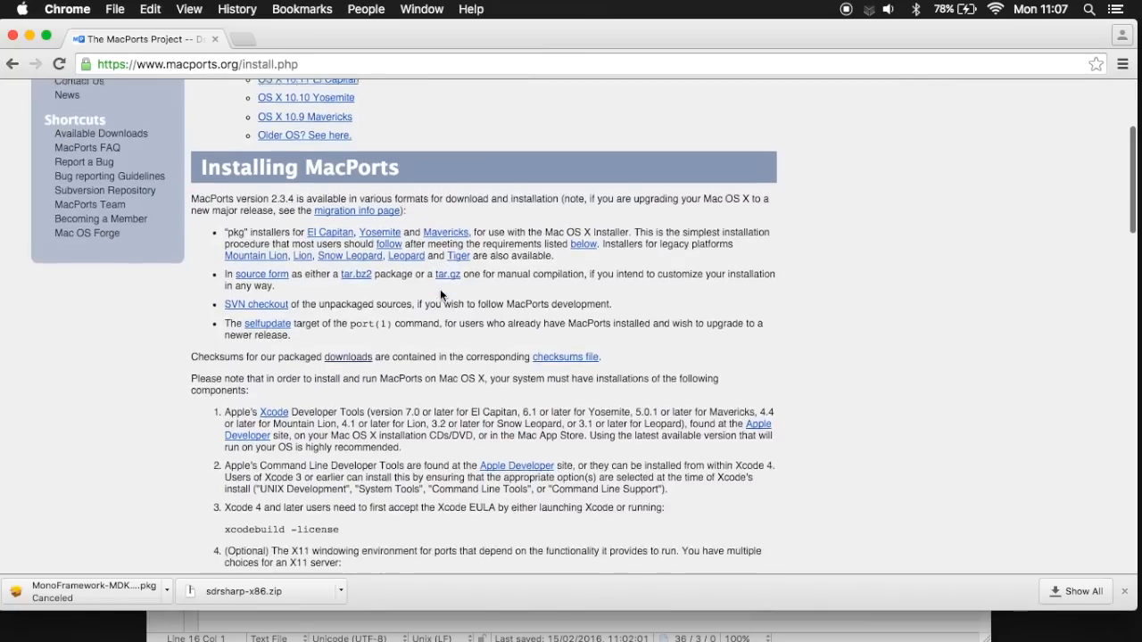
pyautogui.scroll(3)
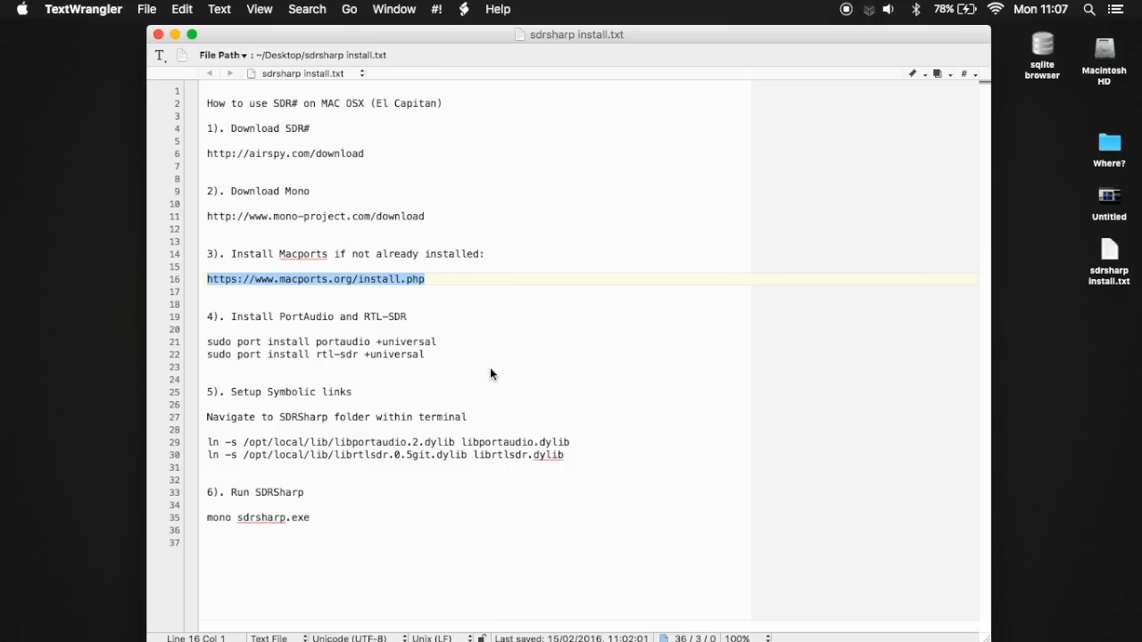
pyautogui.moveTo(1021, 15)
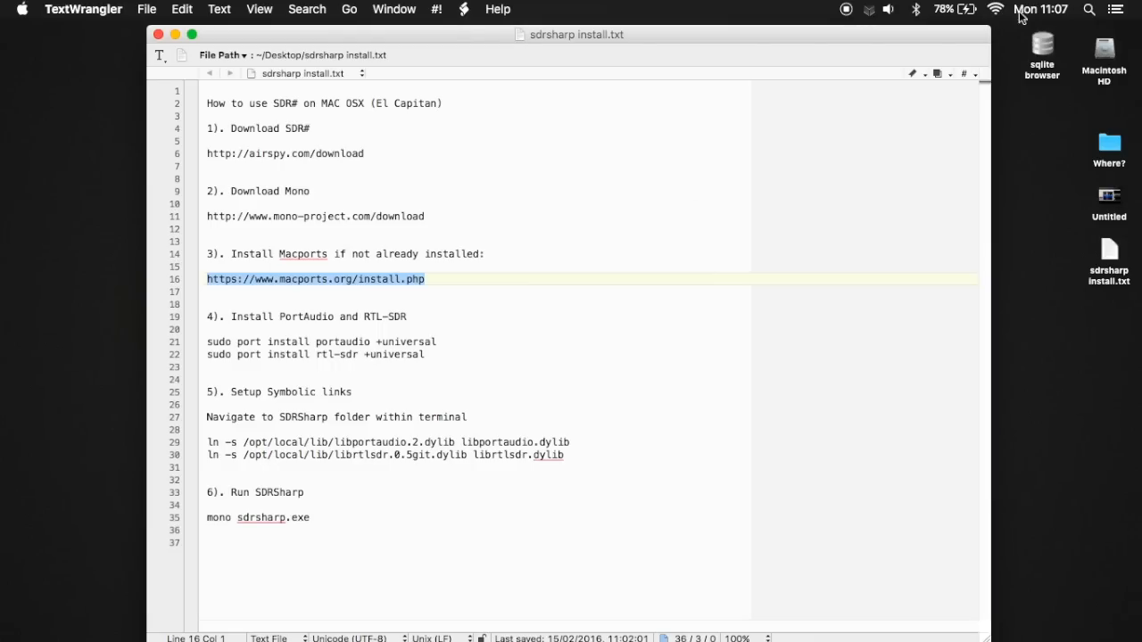
# - Launch Terminal from Spotlight search
pyautogui.click(1089, 9)
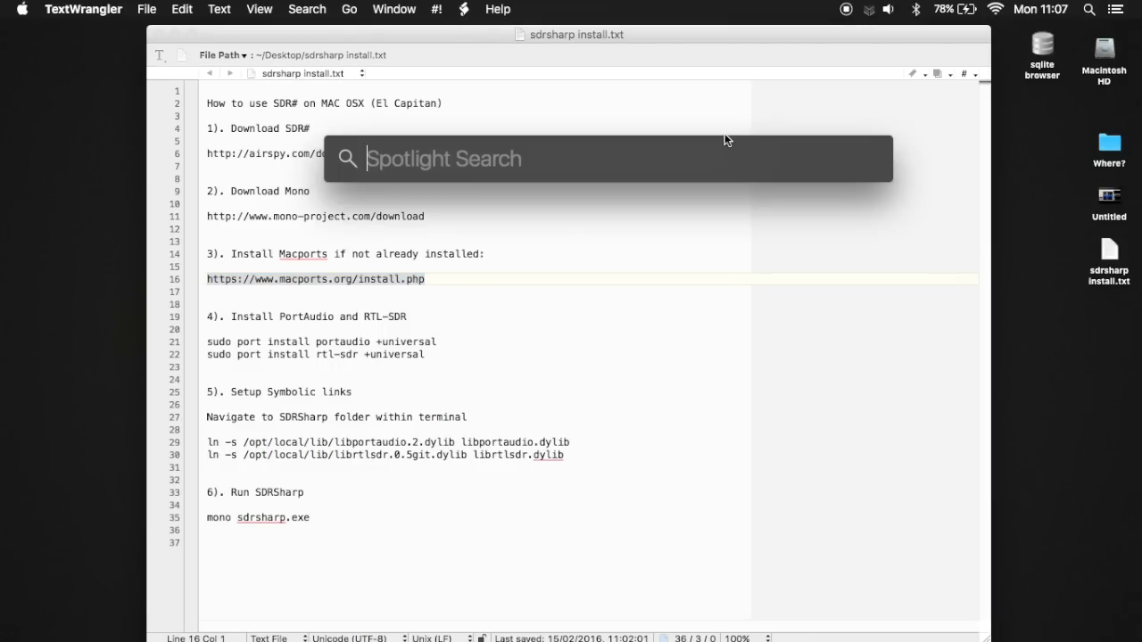
pyautogui.write('termnia')
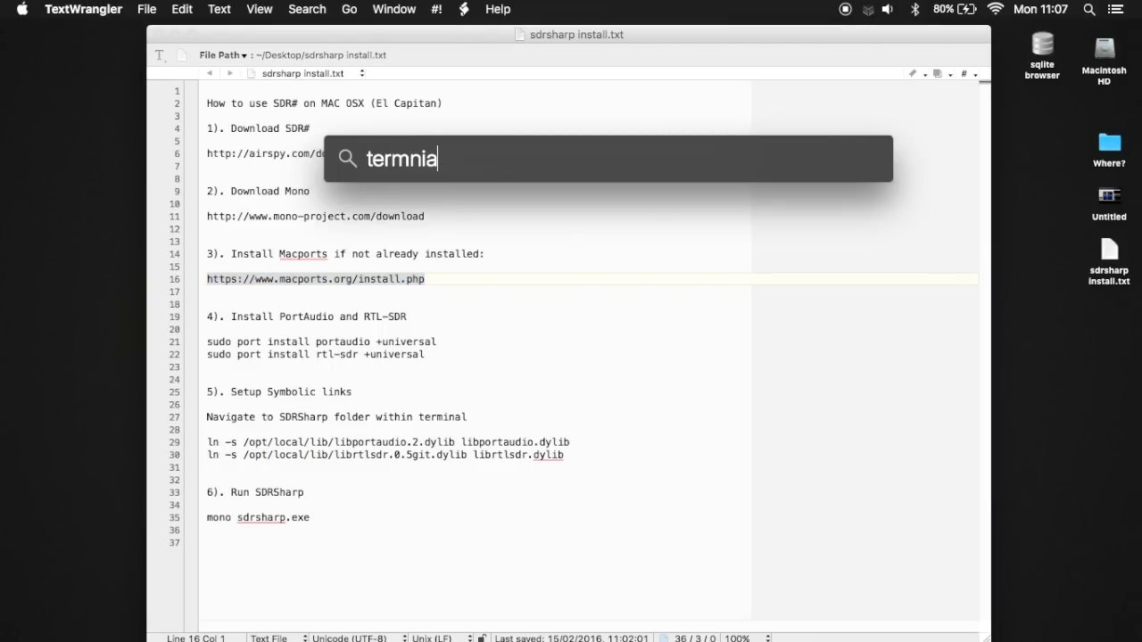
pyautogui.press('Return')
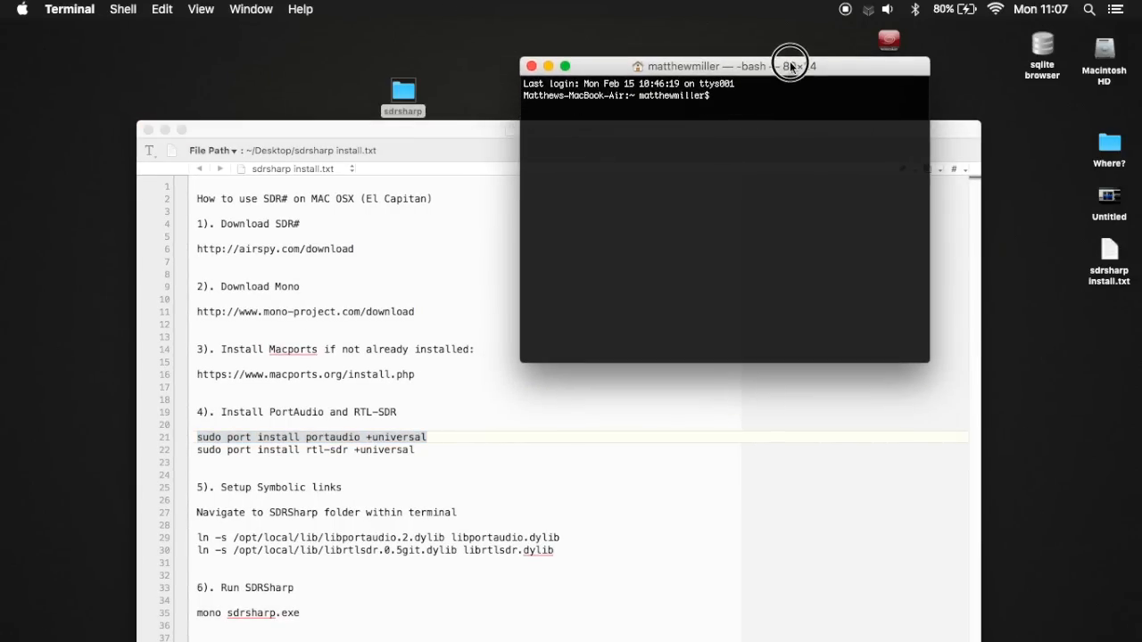
# - Enter 'sudo port install portaudio +universal' at the prompt, then delete it unused
pyautogui.write('sudo port install portaudio +universal')
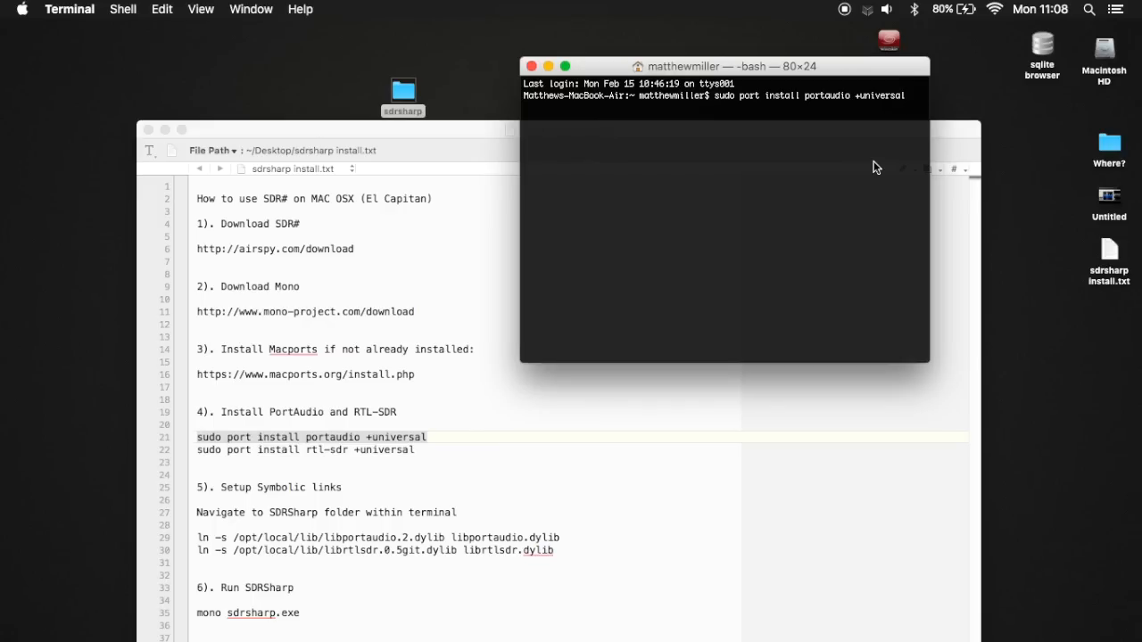
pyautogui.press('Backspace')
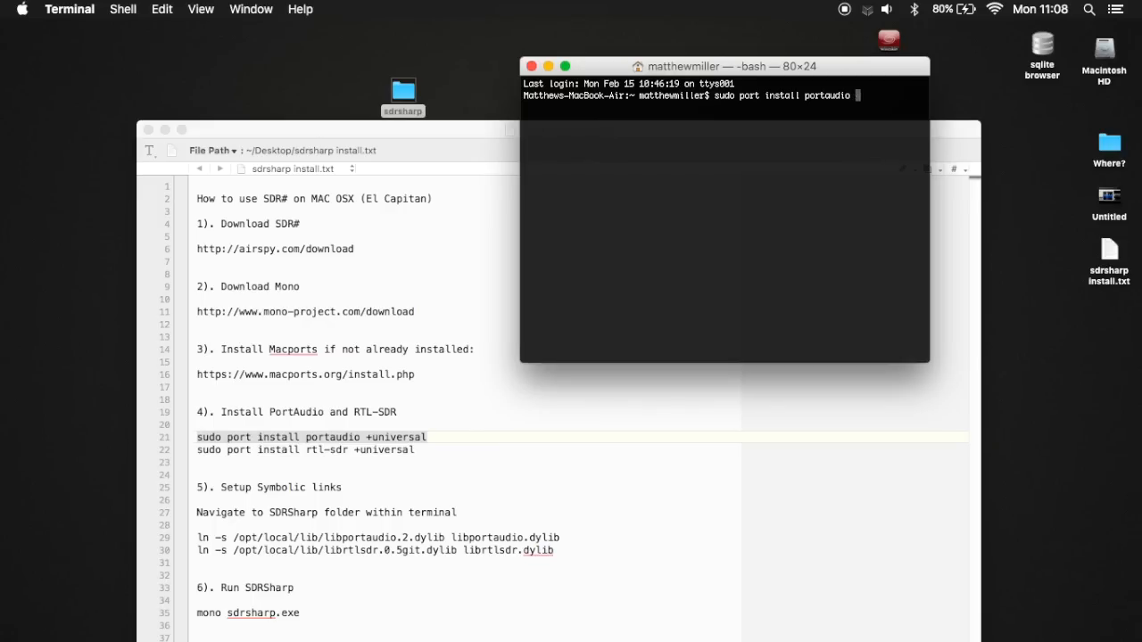
pyautogui.press('backspace')
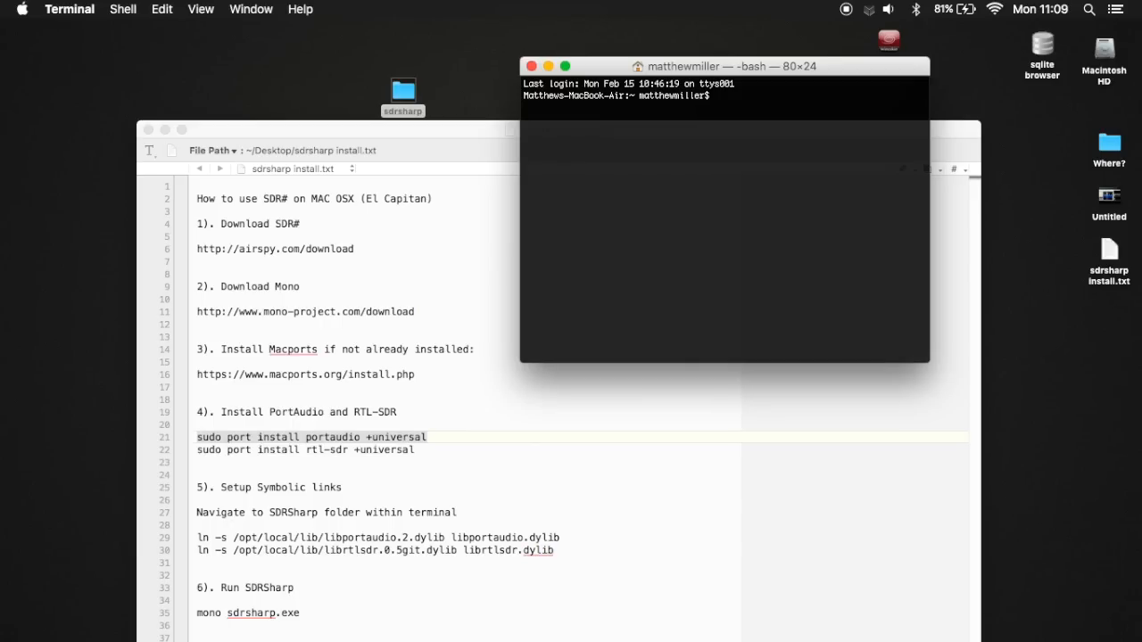
# - Change directory into the Desktop sdrsharp folder
pyautogui.write('cd deskt')
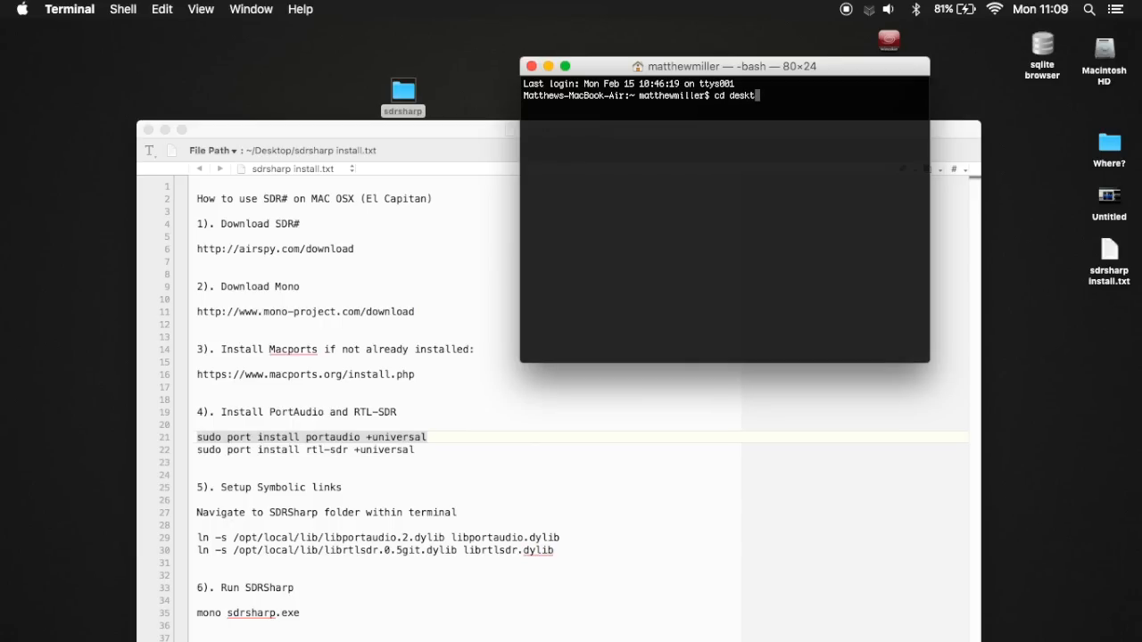
pyautogui.press('Return')
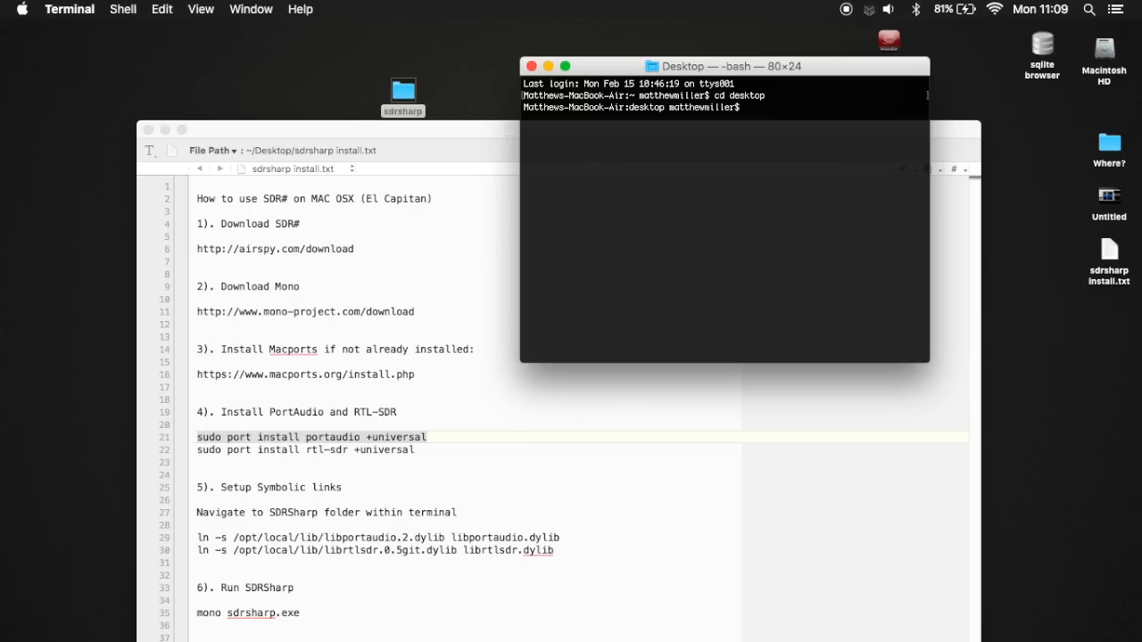
pyautogui.write('cd sd')
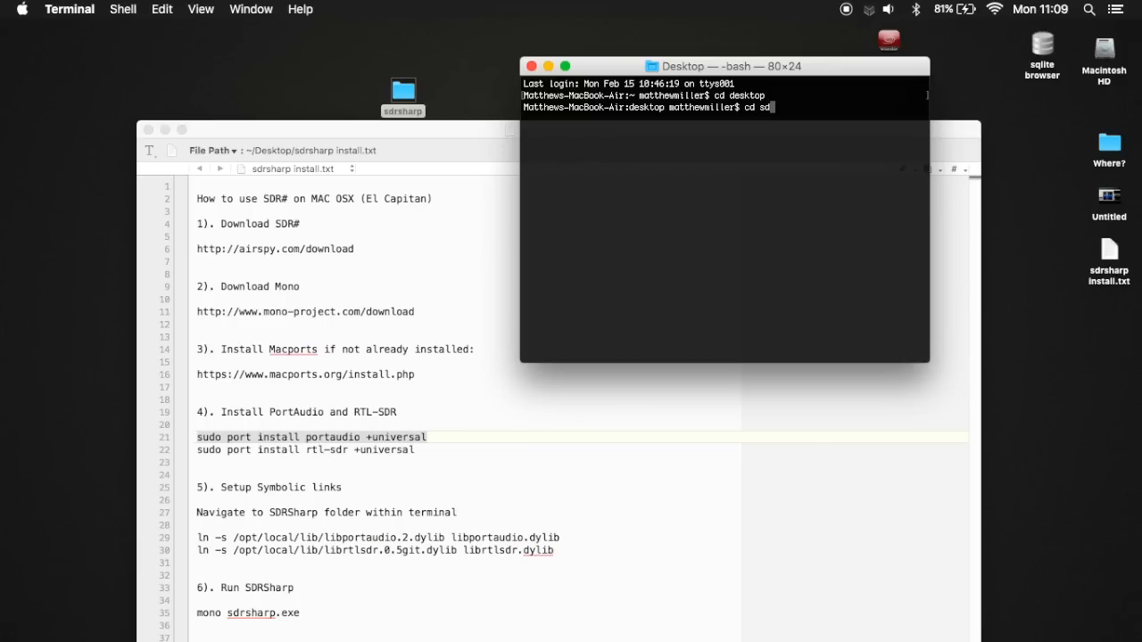
pyautogui.press('Return')
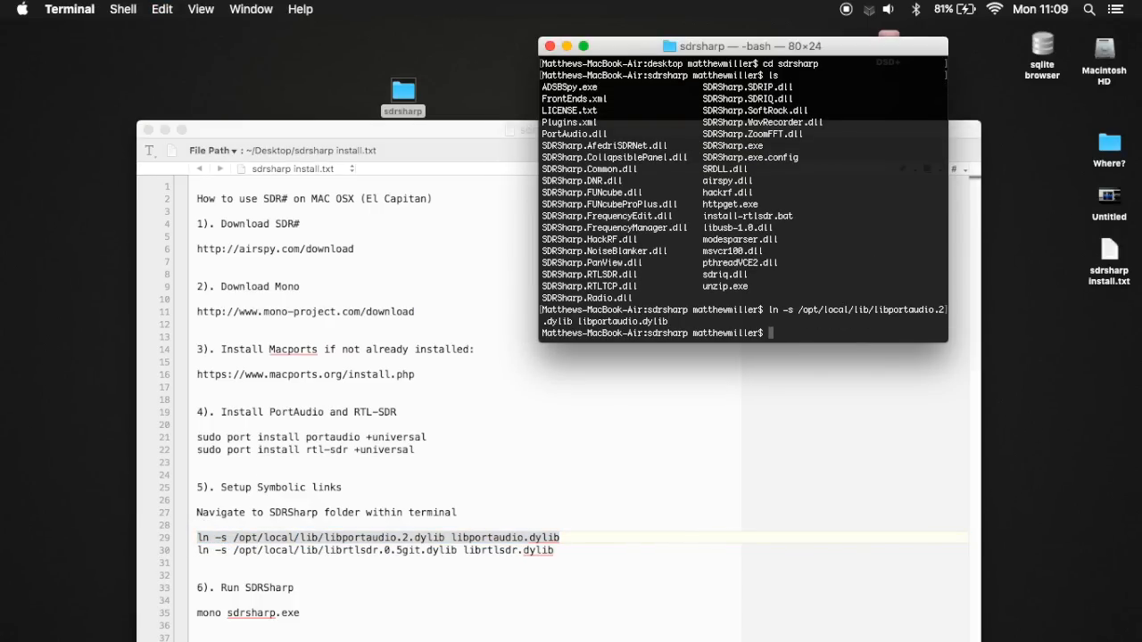
# - Create the libportaudio.dylib and librtlsdr.dylib symbolic links using the ln -s commands from the notes
pyautogui.click(563, 550)
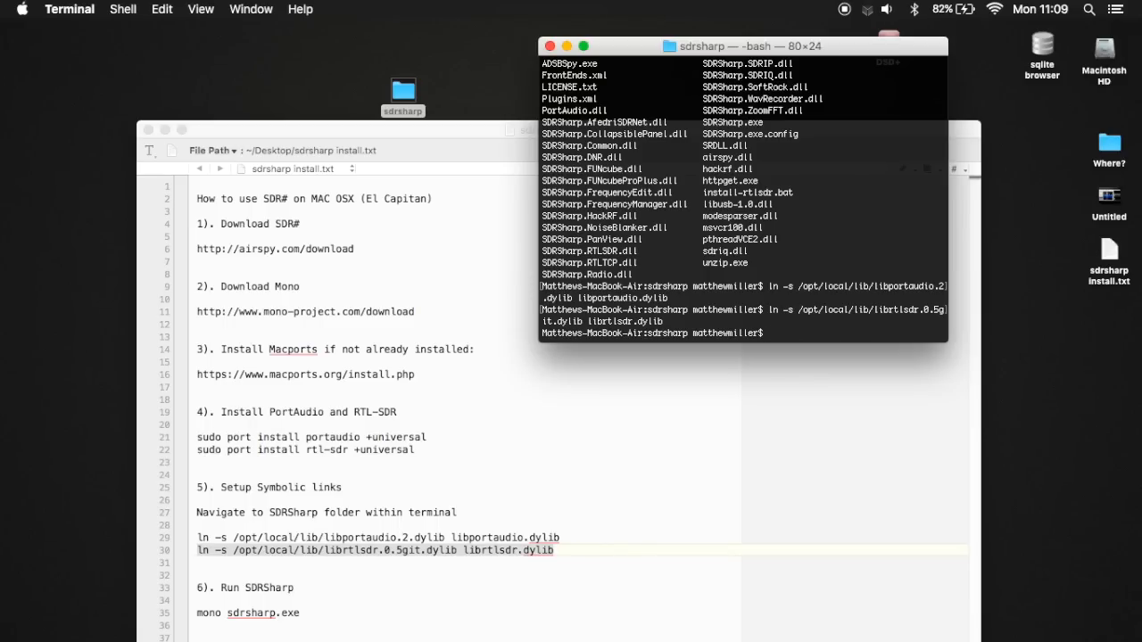
pyautogui.moveTo(630, 426)
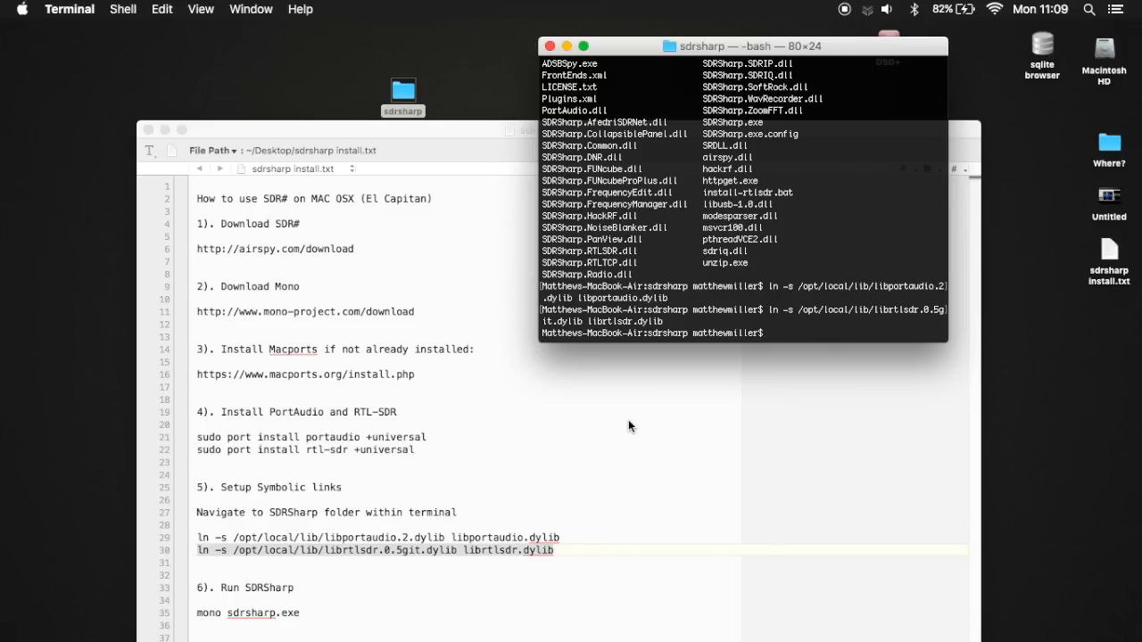
pyautogui.moveTo(453, 167)
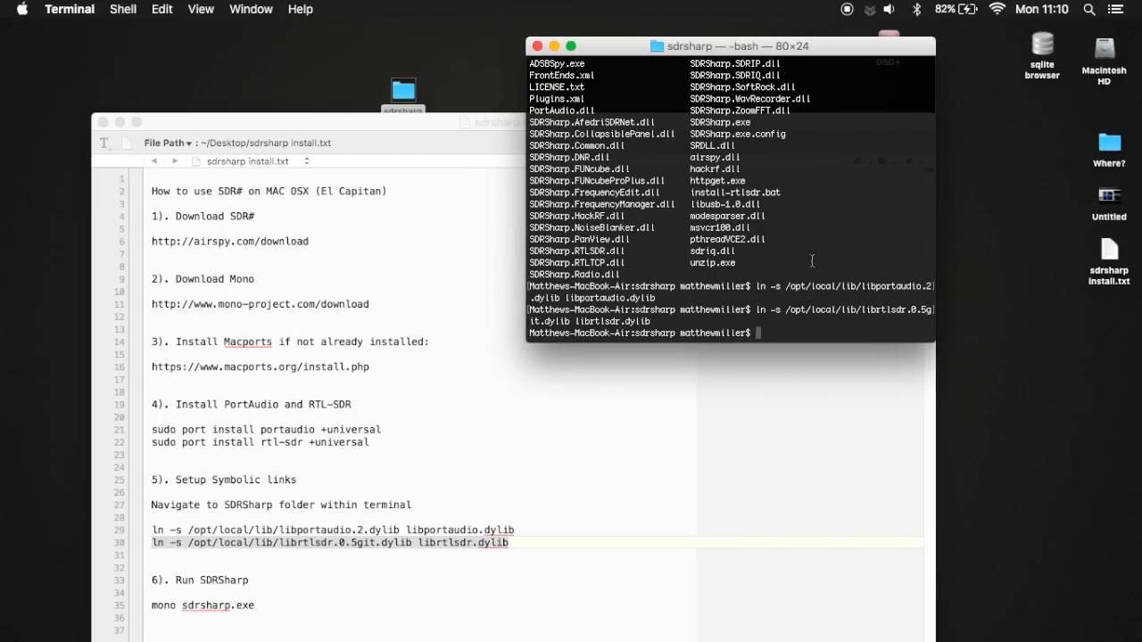
pyautogui.write('mono sdrsharp.e')
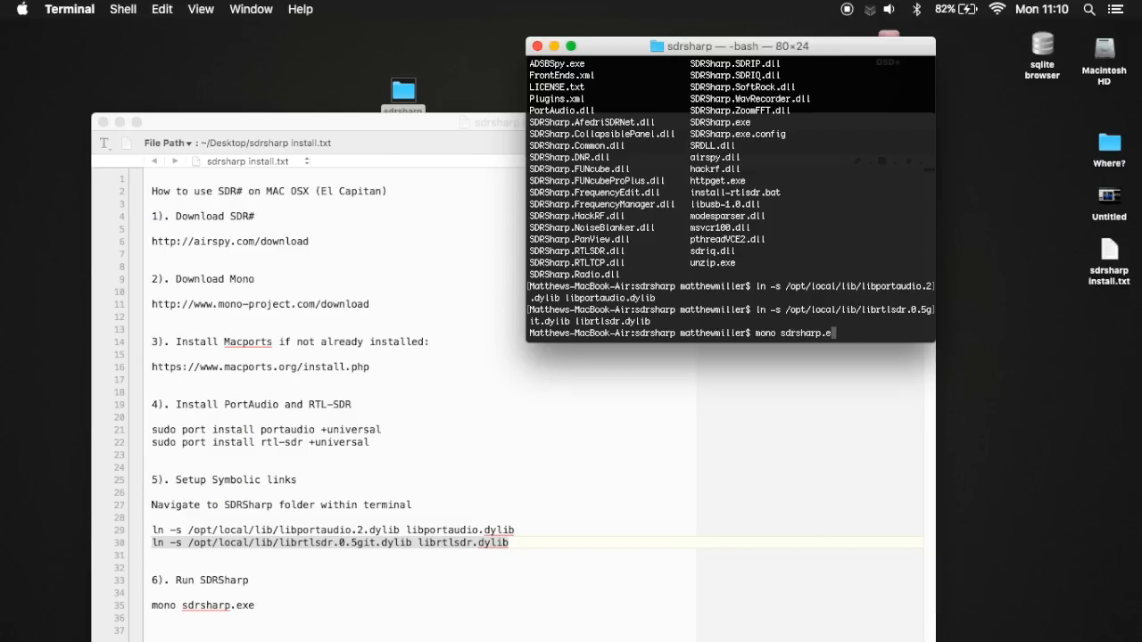
# - Run 'mono sdrsharp.exe' to launch SDR# under mono
pyautogui.press('Return')
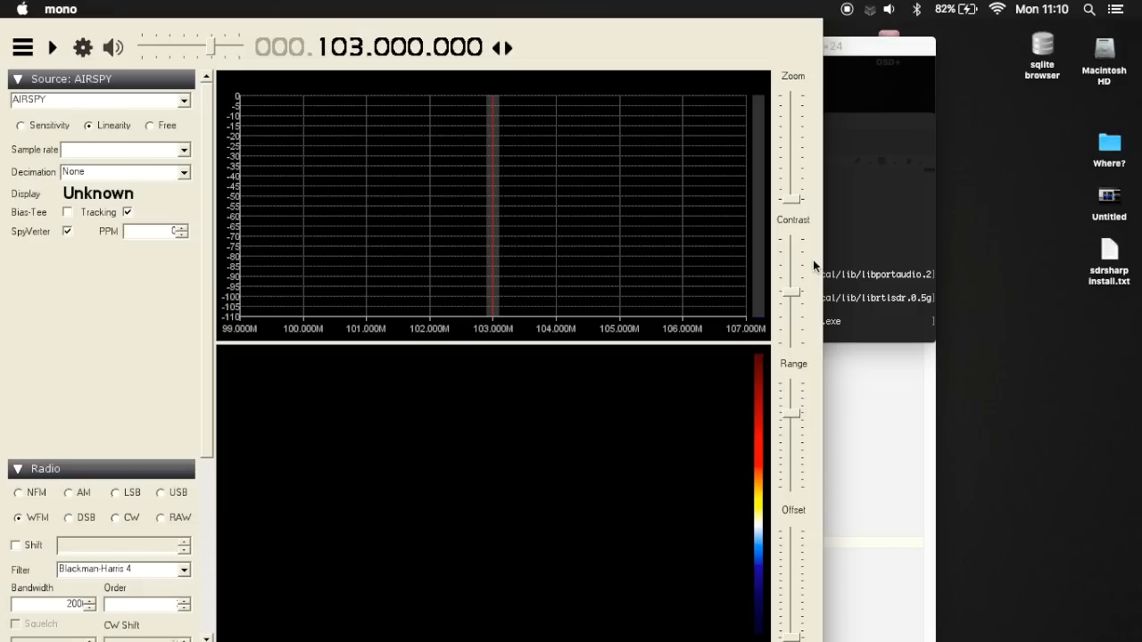
pyautogui.moveTo(694, 41)
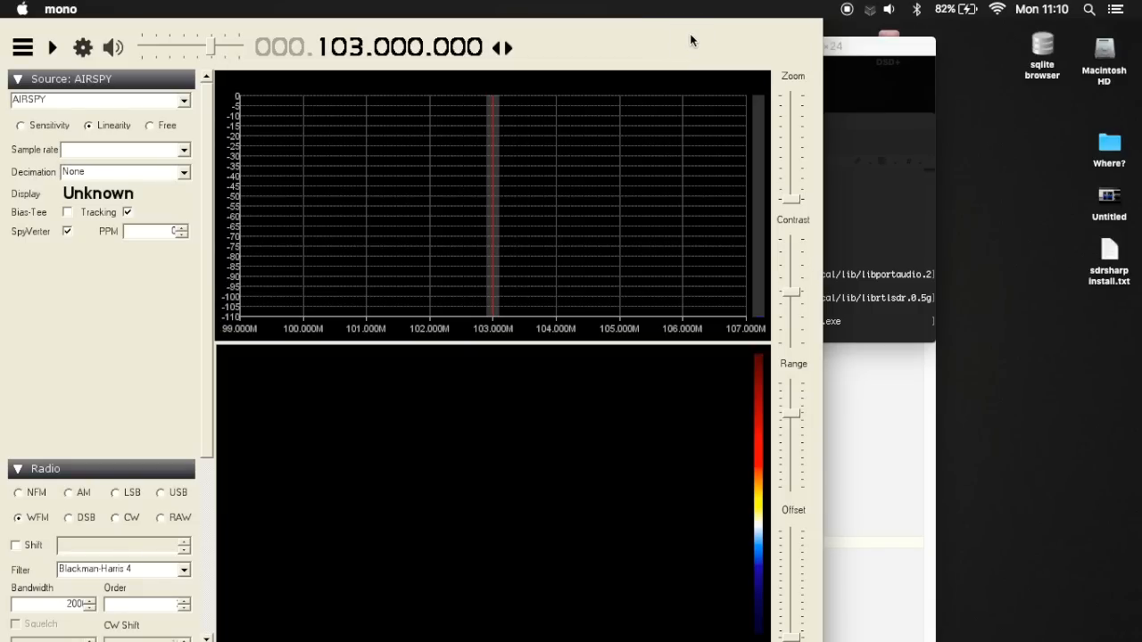
pyautogui.moveTo(675, 37)
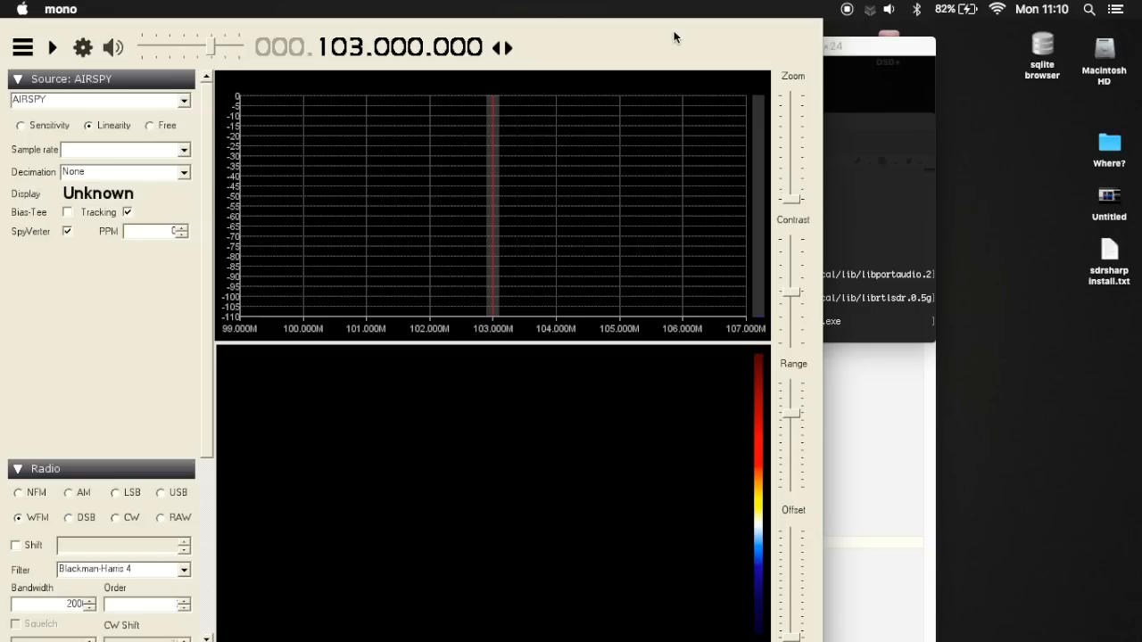
pyautogui.moveTo(586, 43)
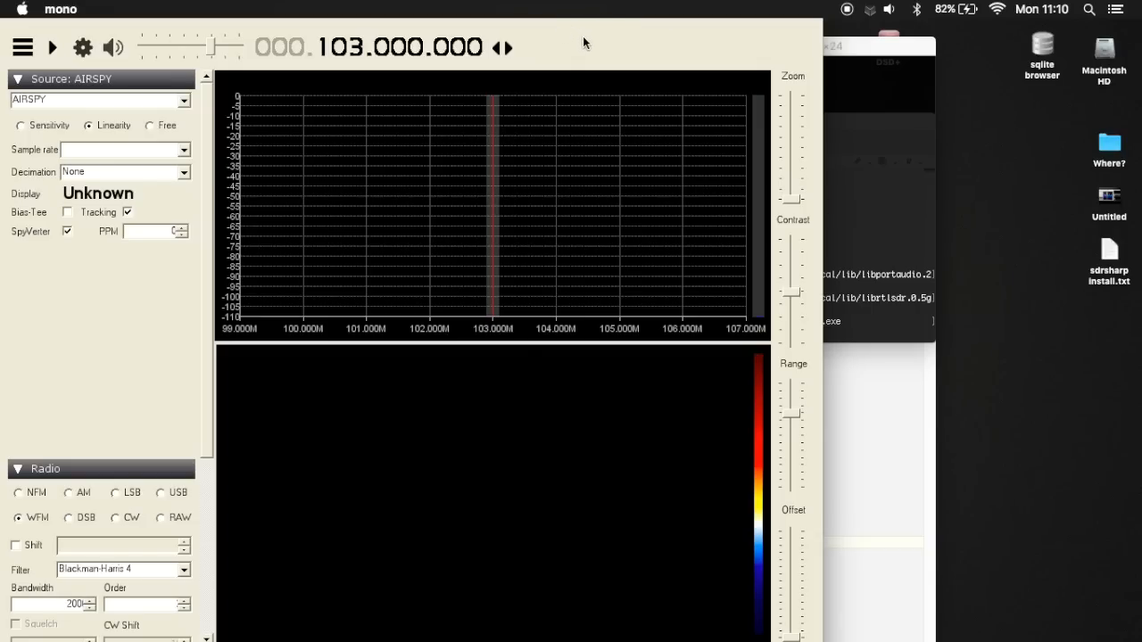
pyautogui.moveTo(630, 49)
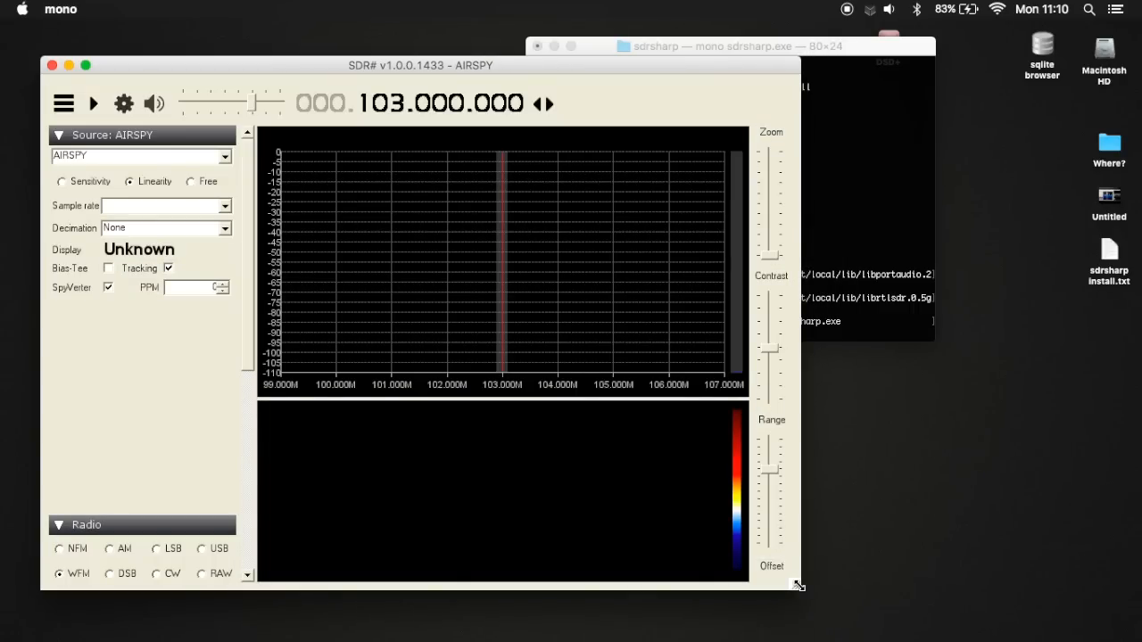
pyautogui.moveTo(878, 109)
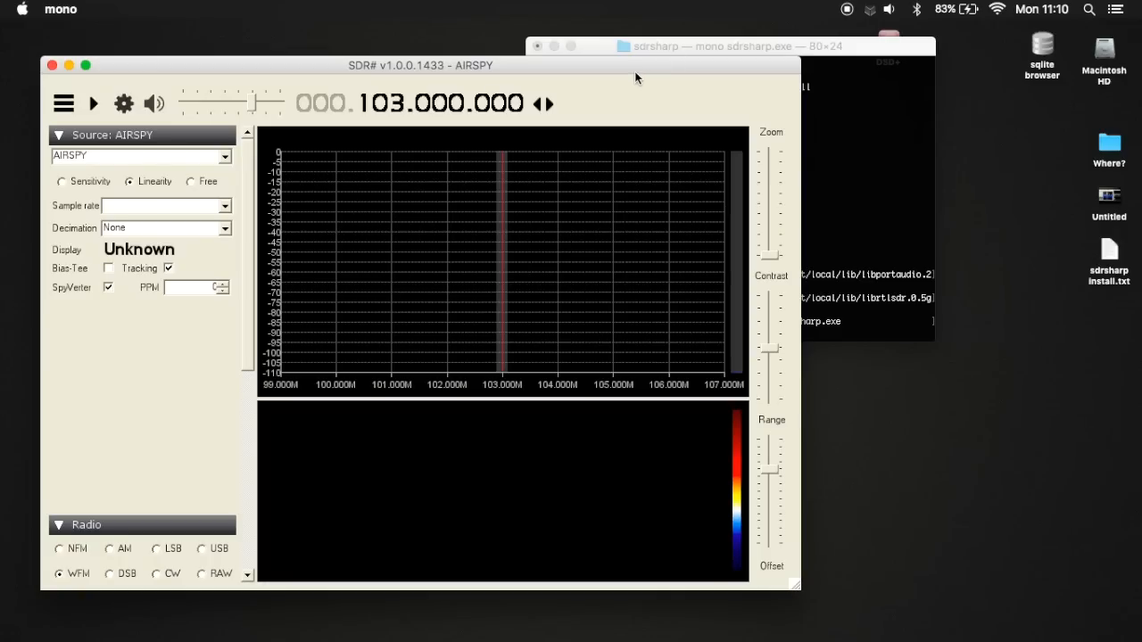
pyautogui.moveTo(628, 72)
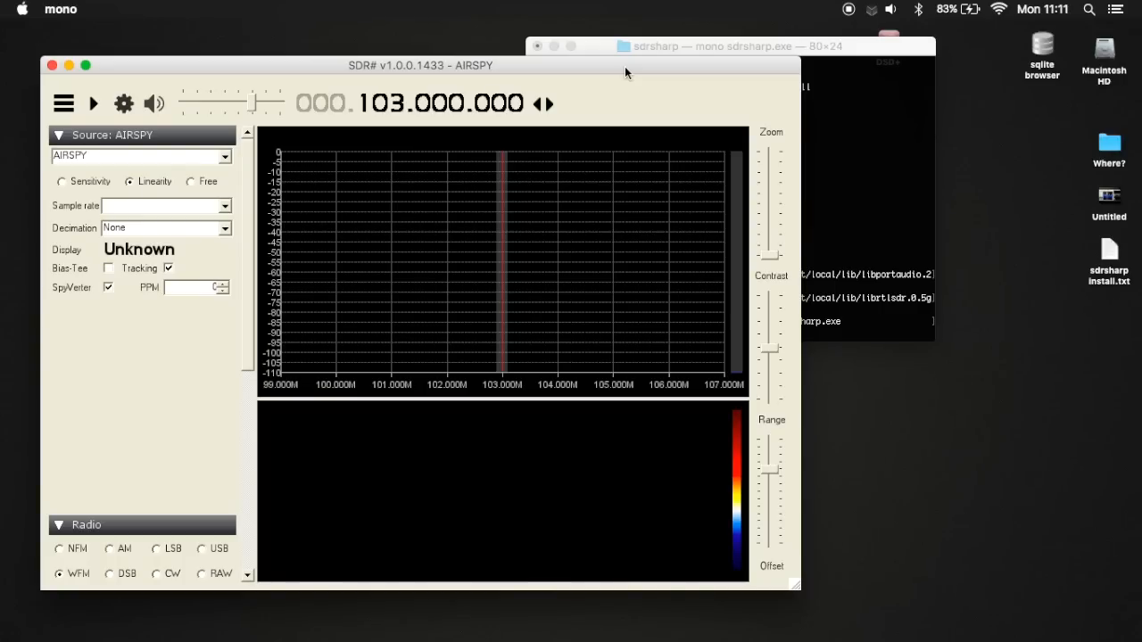
pyautogui.moveTo(239, 142)
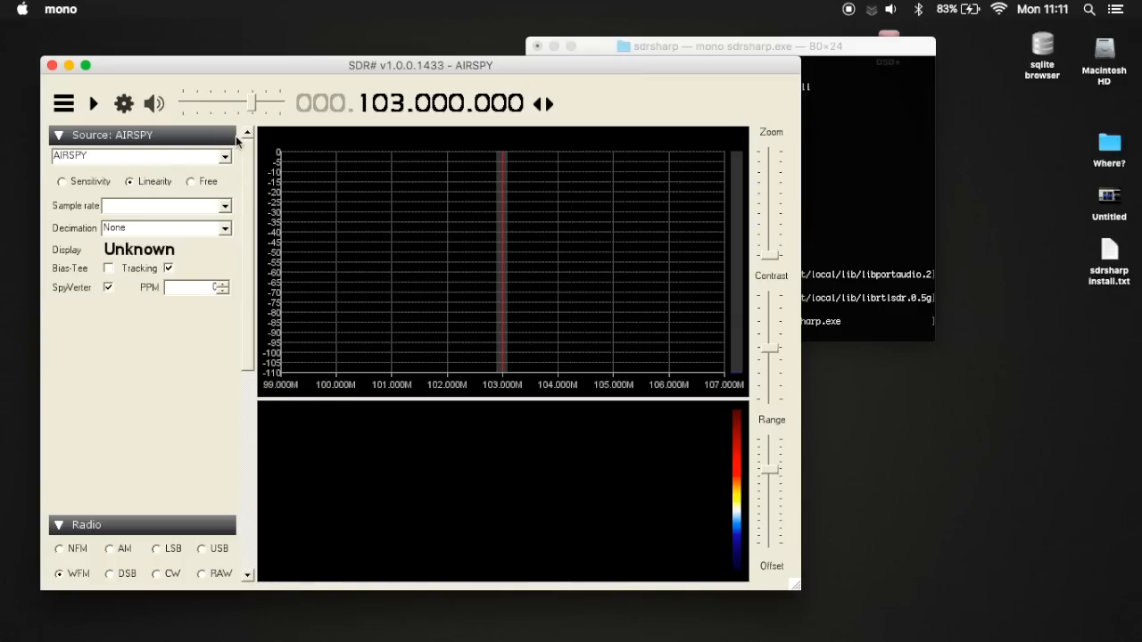
# - Select the RTL-SDR (USB) source, try to start receiving and dismiss the No device selected error
pyautogui.click(139, 155)
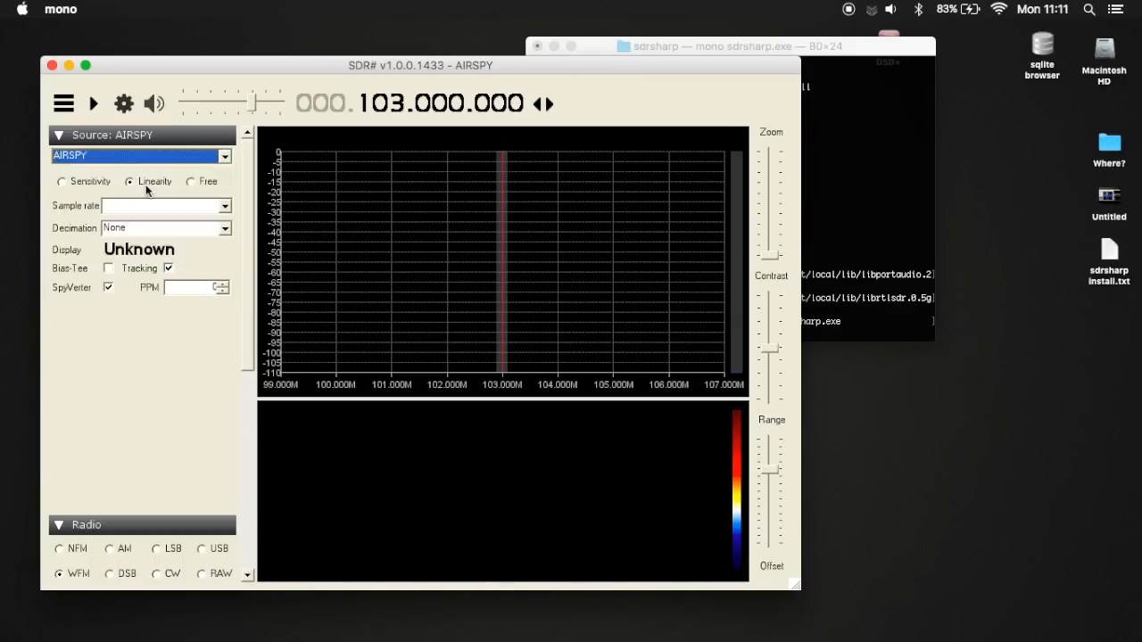
pyautogui.click(139, 155)
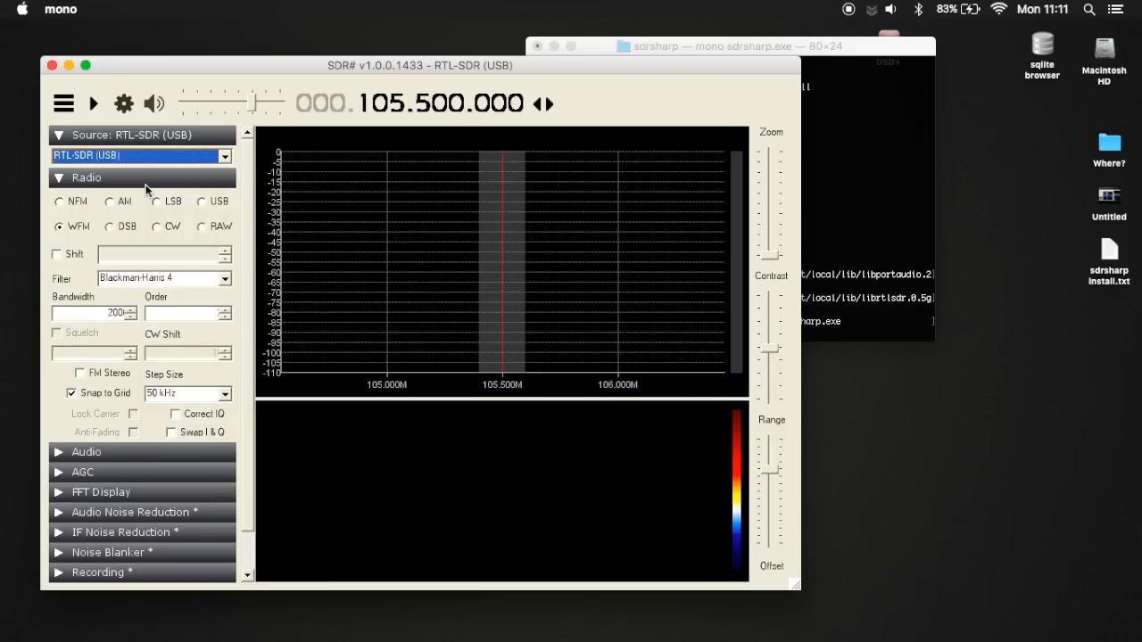
pyautogui.click(92, 103)
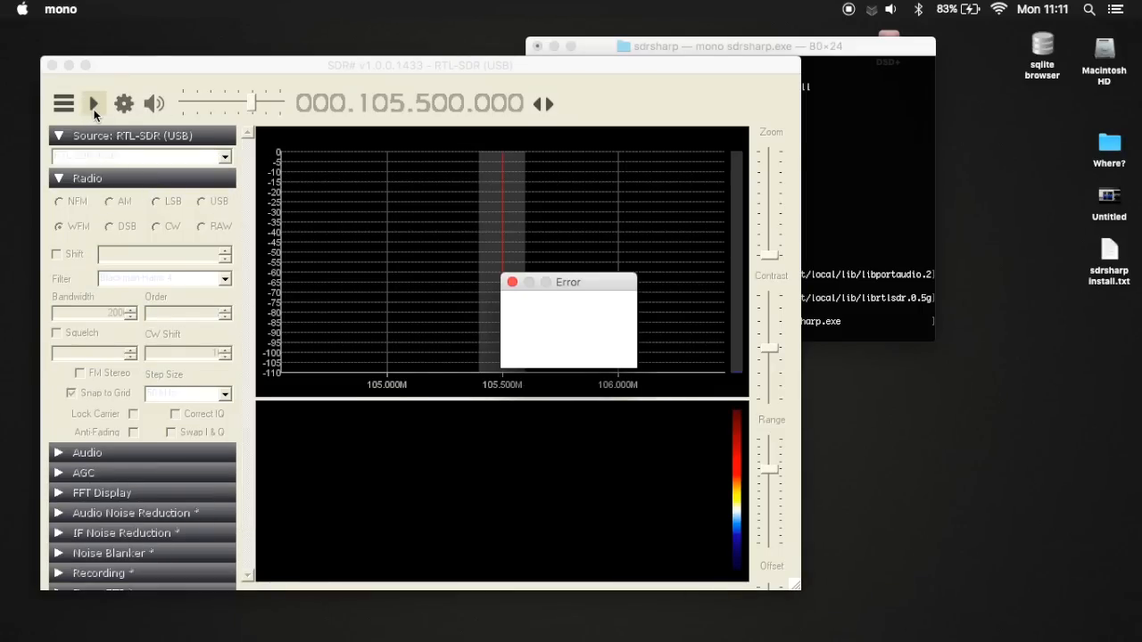
pyautogui.click(93, 103)
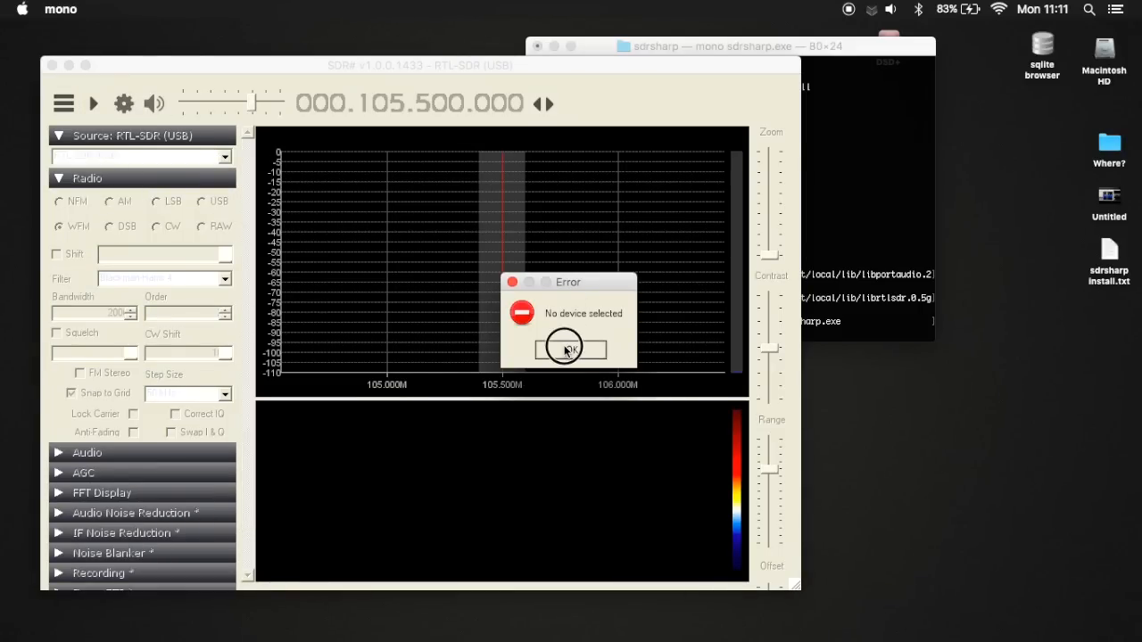
pyautogui.click(564, 348)
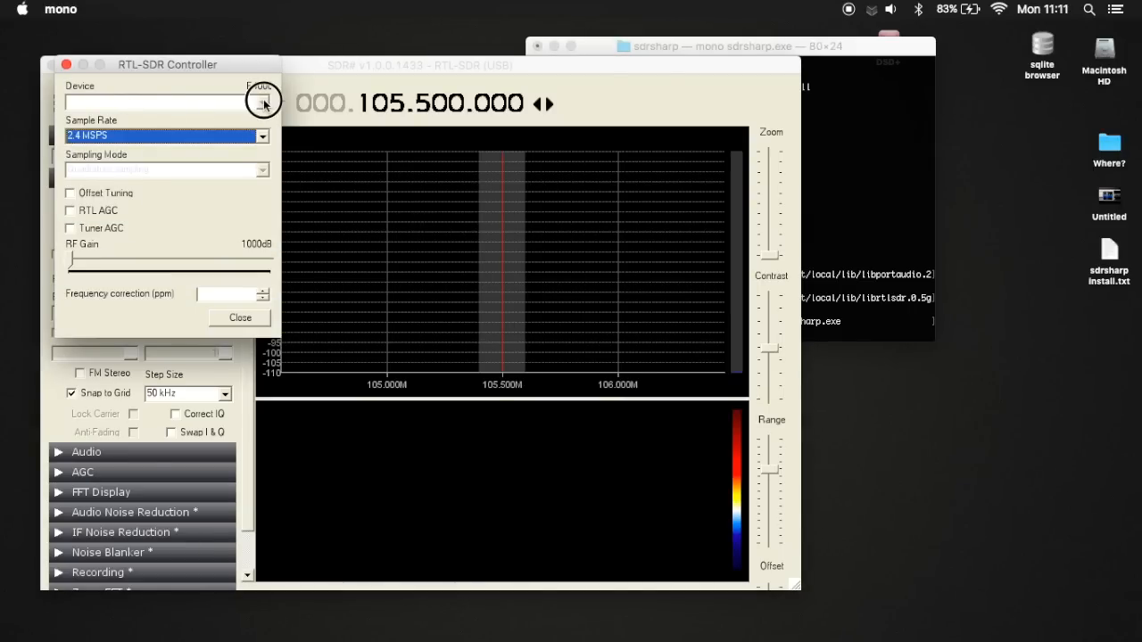
# - Review and close the RTL-SDR Controller device settings, leaving the receiver at 105.500.000
pyautogui.click(262, 101)
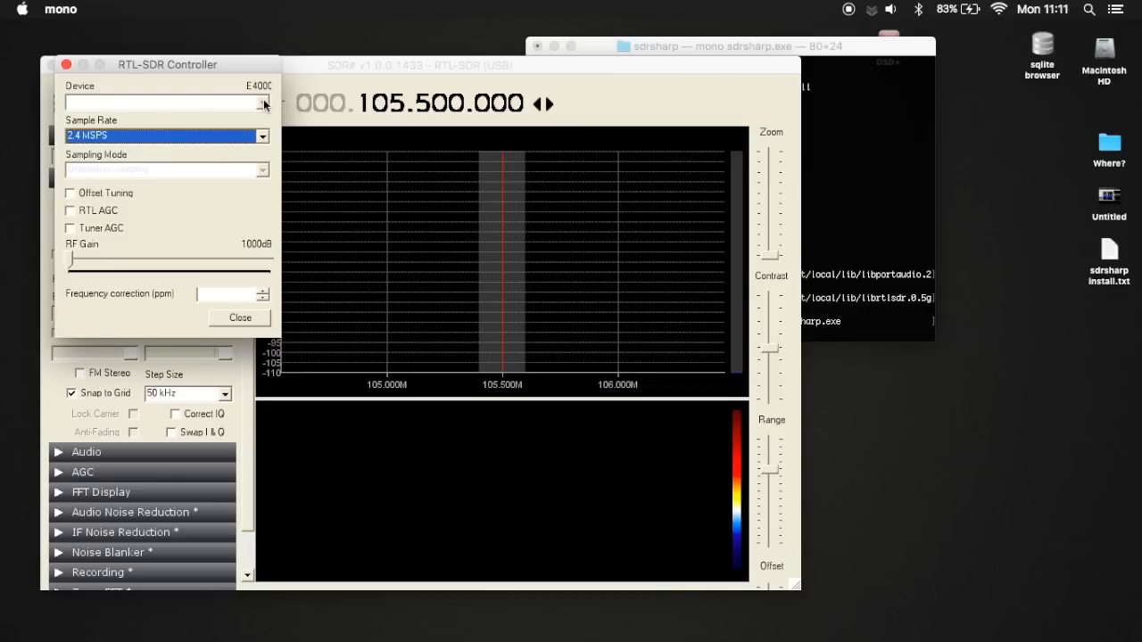
pyautogui.moveTo(82, 50)
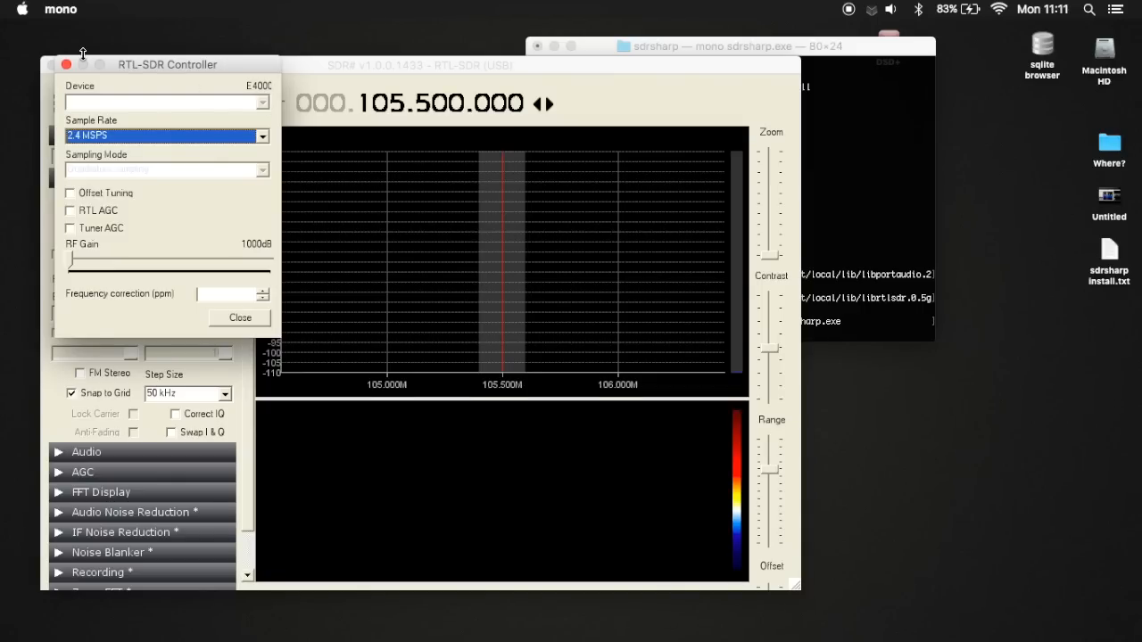
pyautogui.click(239, 317)
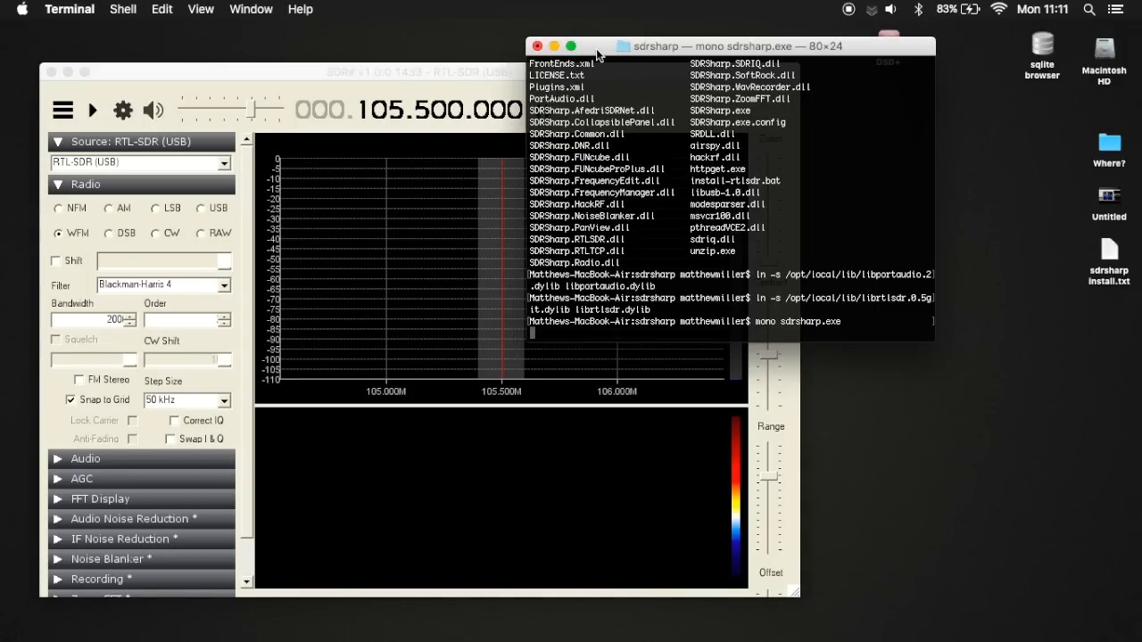
# - Move the mono Terminal aside and open a second shell window placed lower right
pyautogui.moveTo(713, 46); pyautogui.dragTo(829, 48)
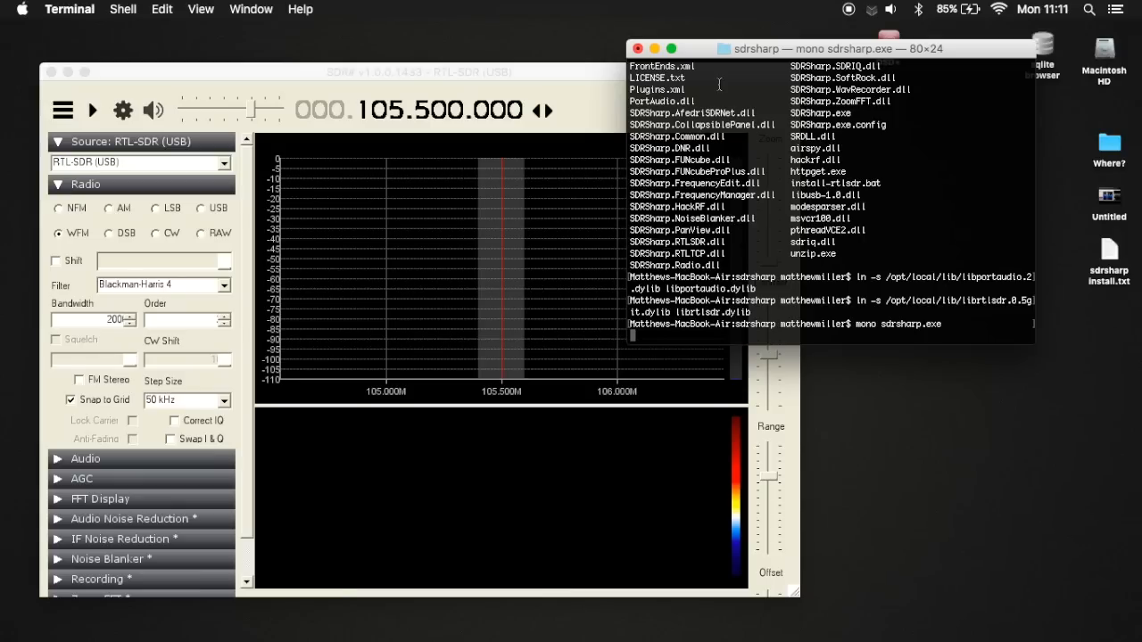
pyautogui.click(122, 9)
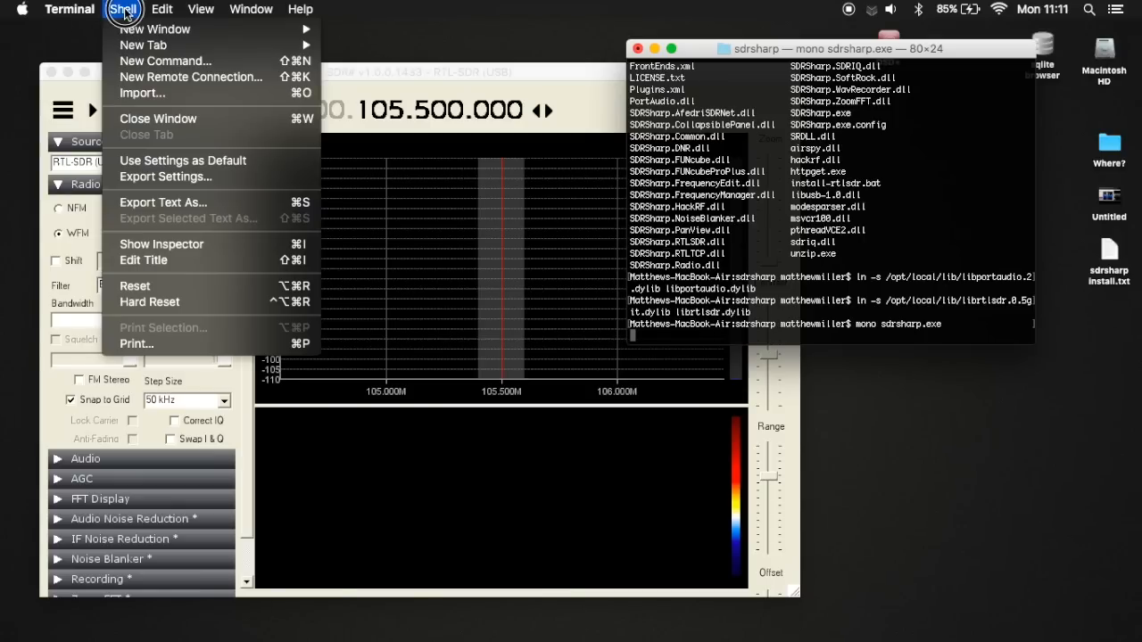
pyautogui.click(155, 28)
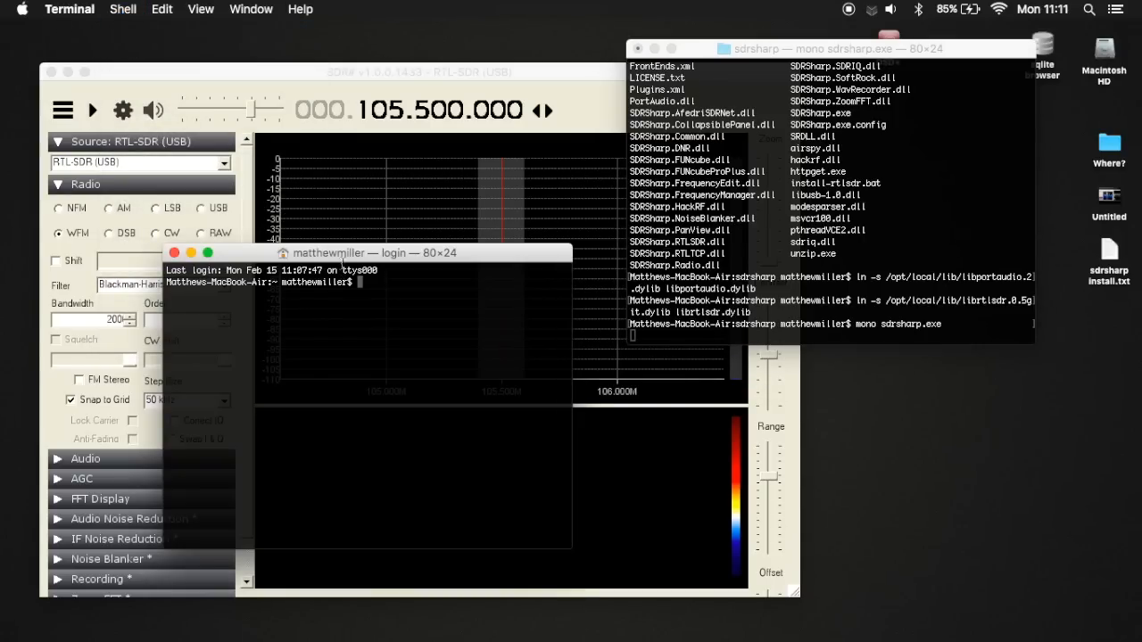
pyautogui.moveTo(375, 253); pyautogui.dragTo(830, 348)
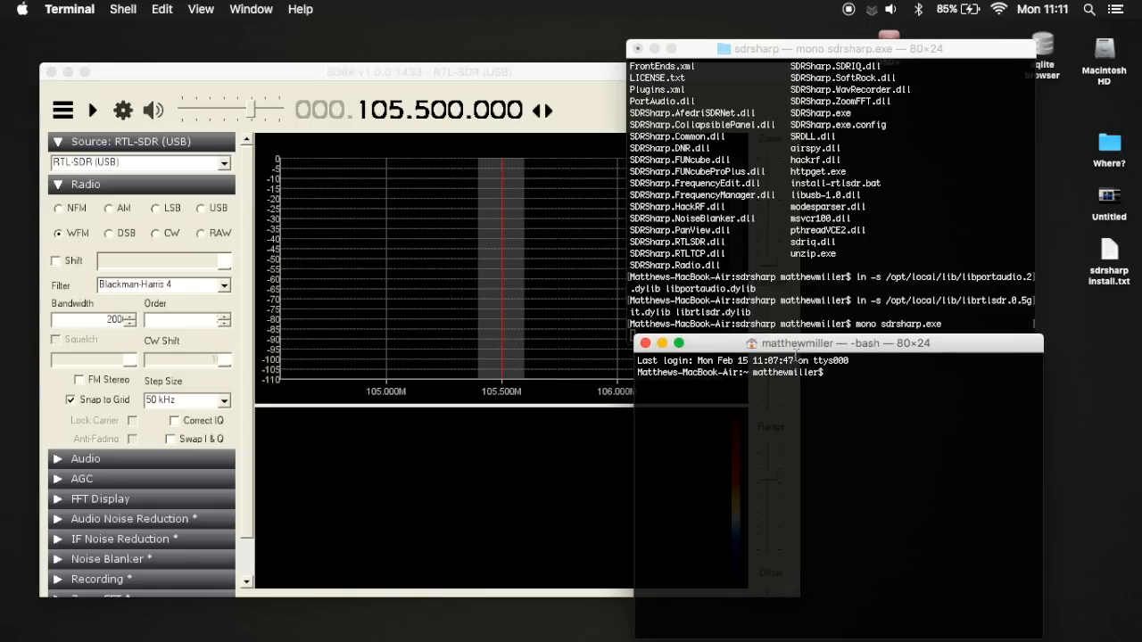
pyautogui.moveTo(810, 411)
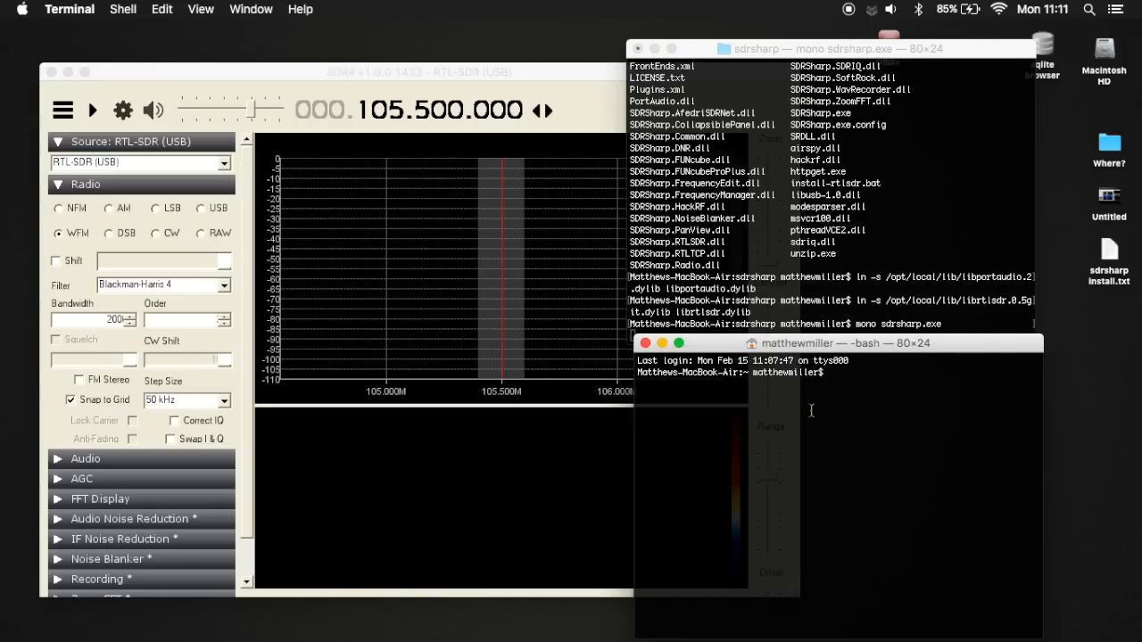
# - Run rtl_tcp so it serves the RTL-SDR on 127.0.0.1:1234
pyautogui.write('rtl_tcp')
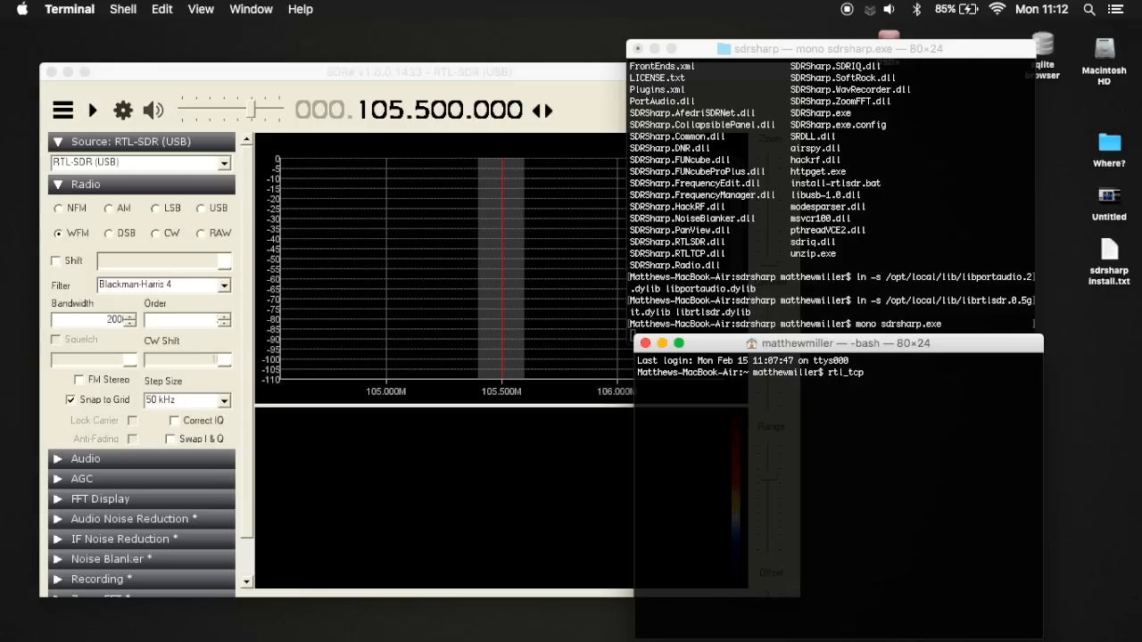
pyautogui.press('Return')
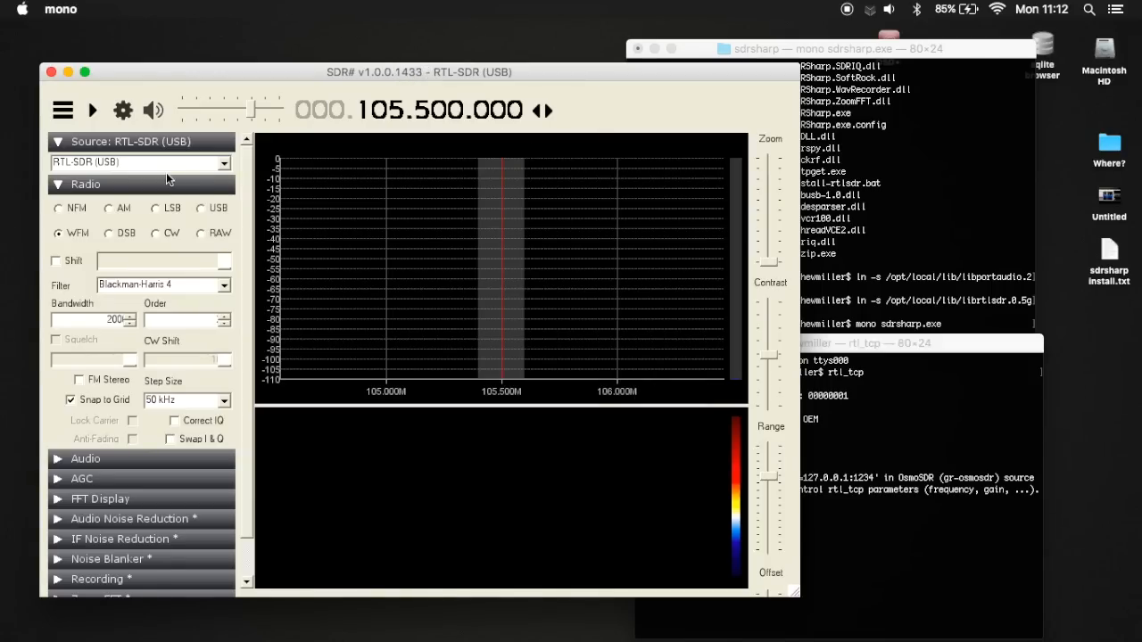
# - Select the RTL-SDR (TCP) source and start receiving at 100.000.000 with a live waterfall
pyautogui.click(225, 161)
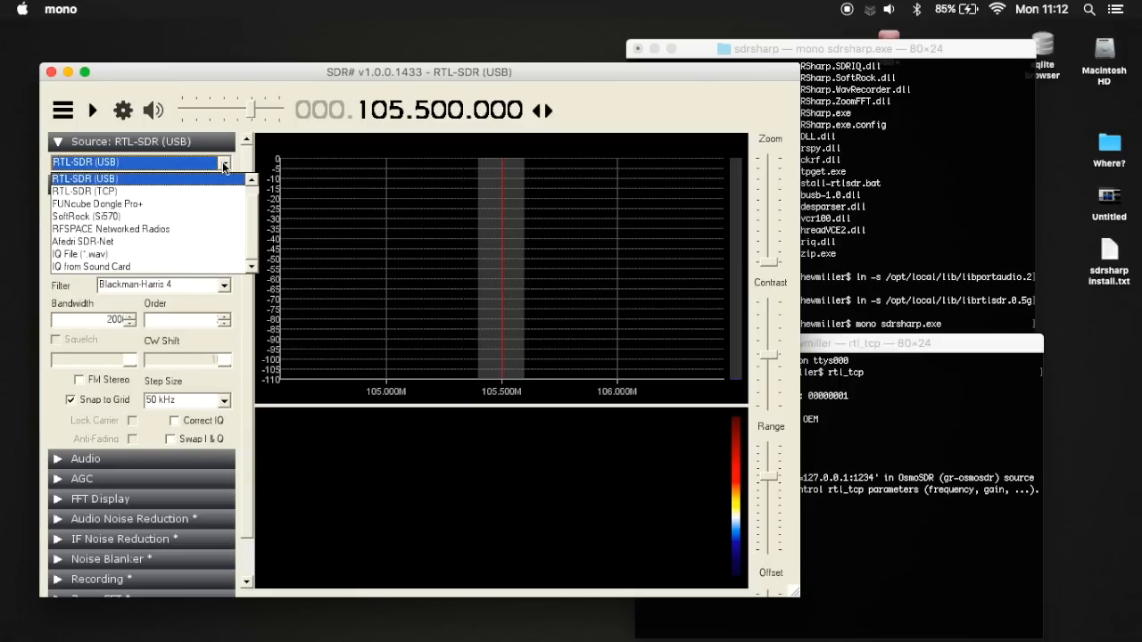
pyautogui.moveTo(178, 191)
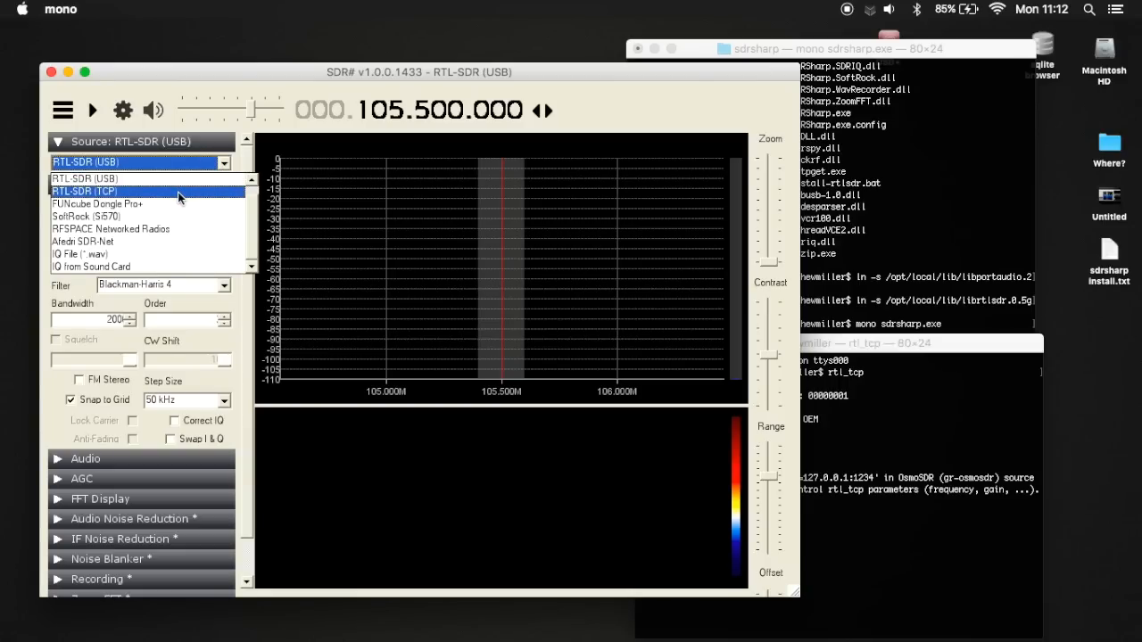
pyautogui.click(85, 190)
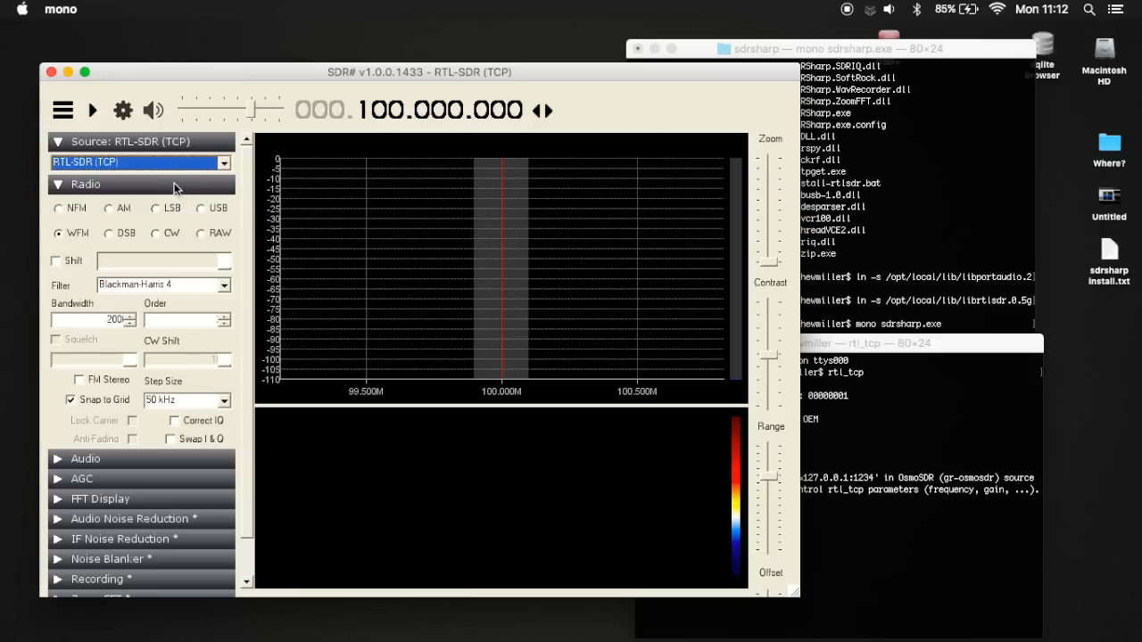
pyautogui.click(93, 111)
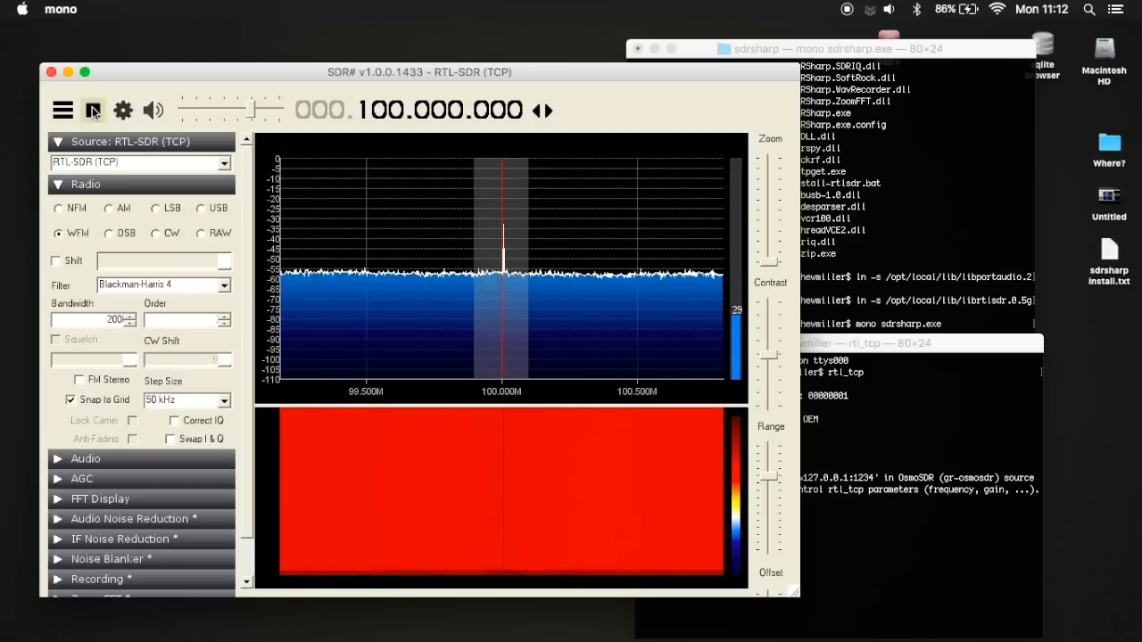
pyautogui.moveTo(93, 111)
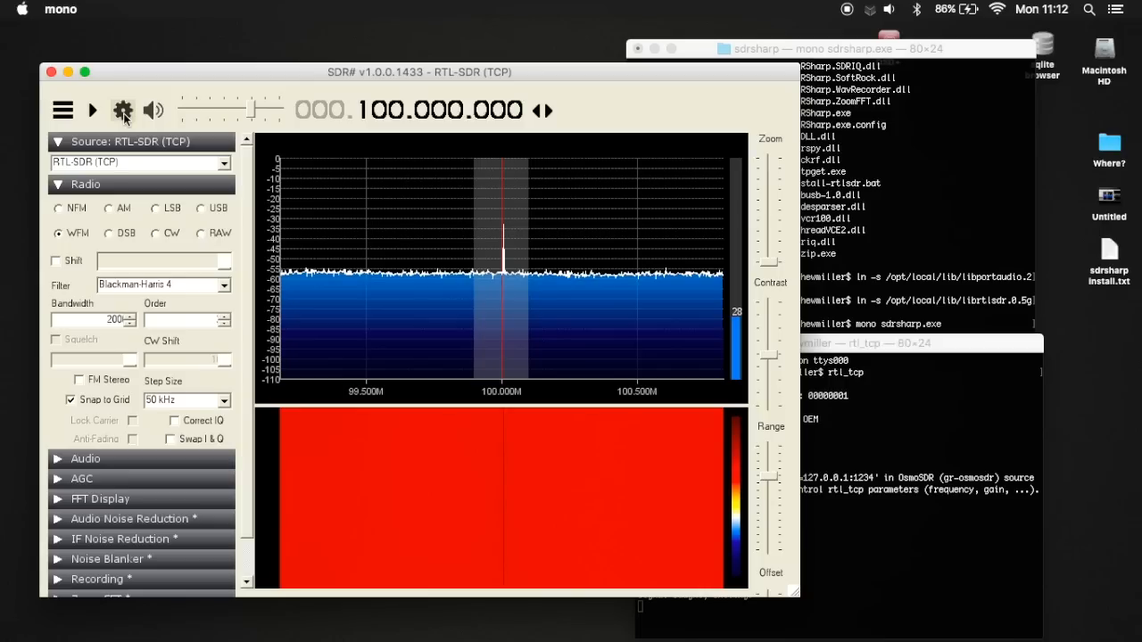
# - Open the RTL-TCP Settings showing host 127.0.0.1, port 1234
pyautogui.scroll(-3)
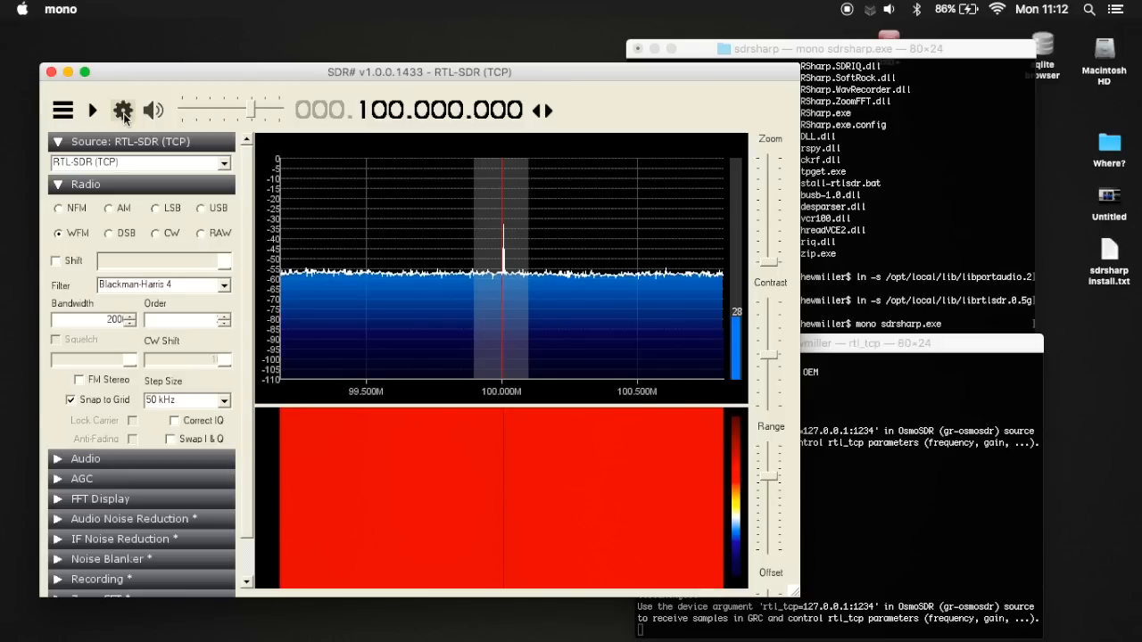
pyautogui.click(121, 111)
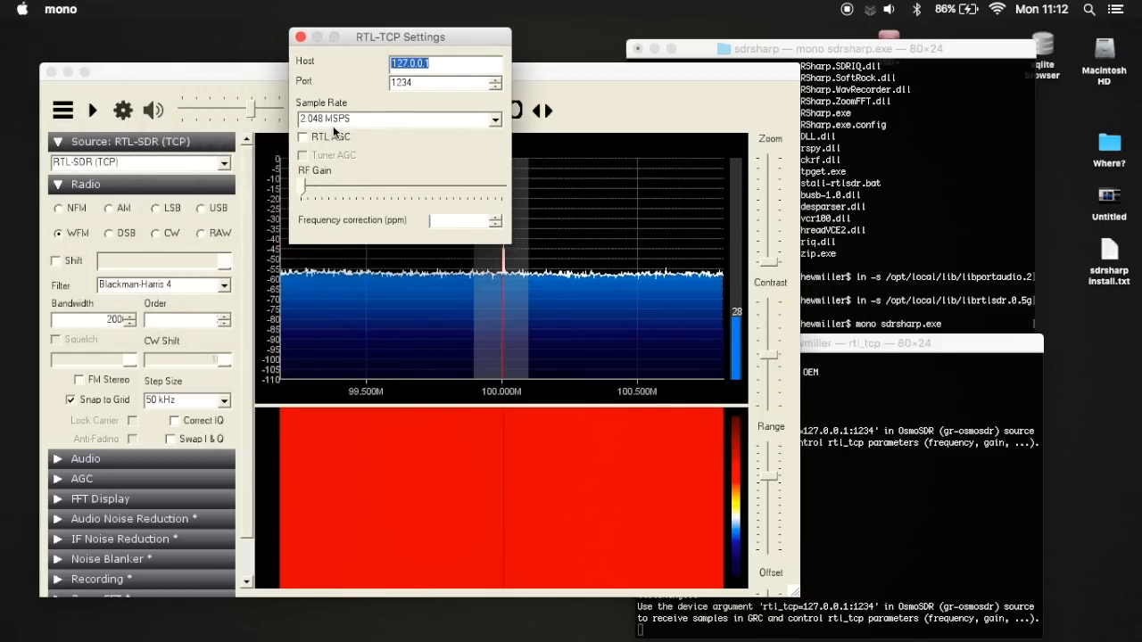
# - Restart playback, enable Tuner AGC in RTL-TCP Settings, then dismiss the settings window
pyautogui.click(303, 135)
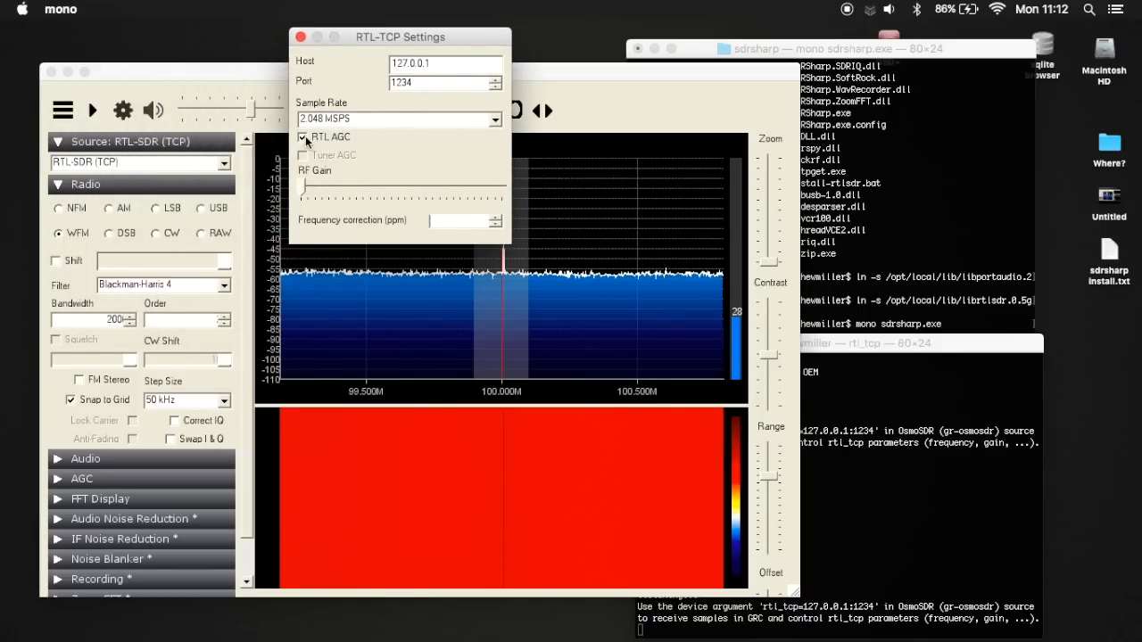
pyautogui.click(303, 136)
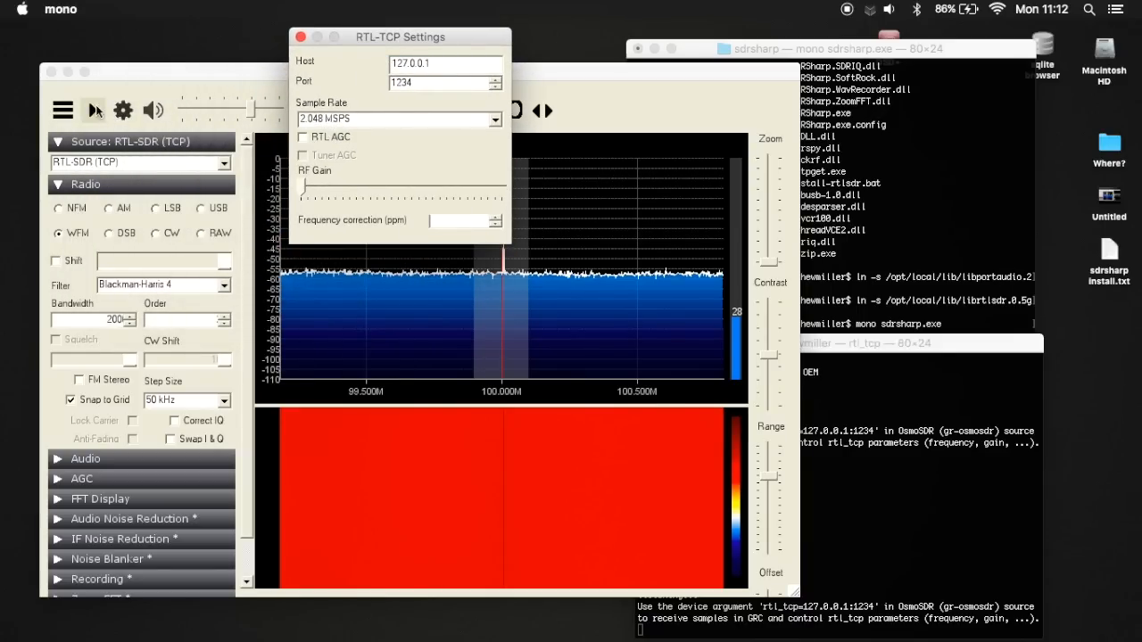
pyautogui.click(93, 111)
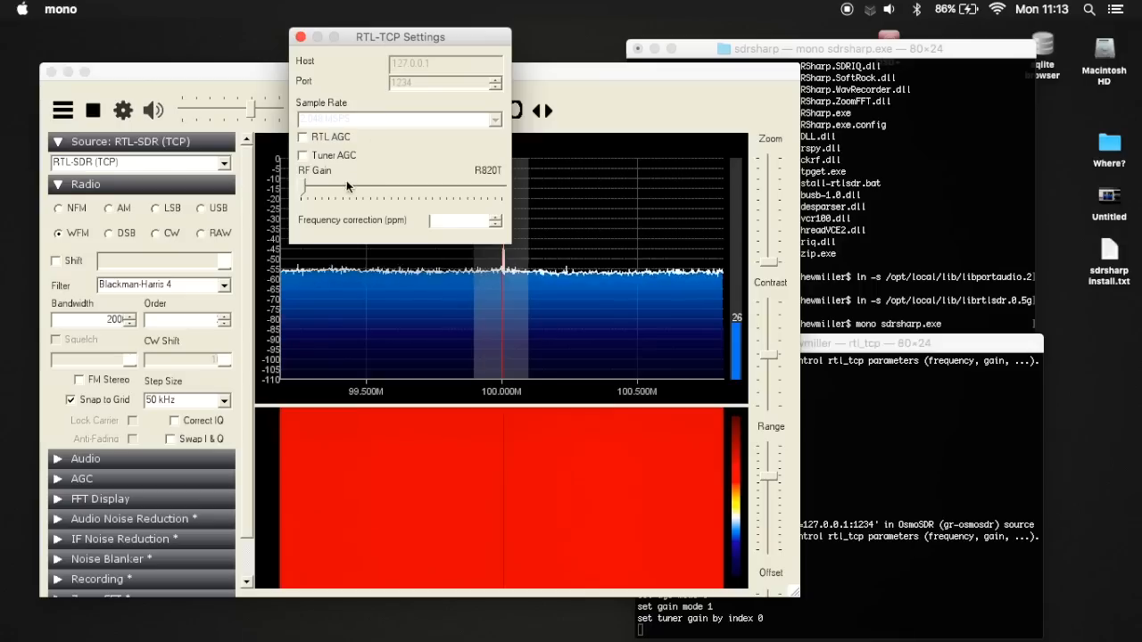
pyautogui.click(302, 155)
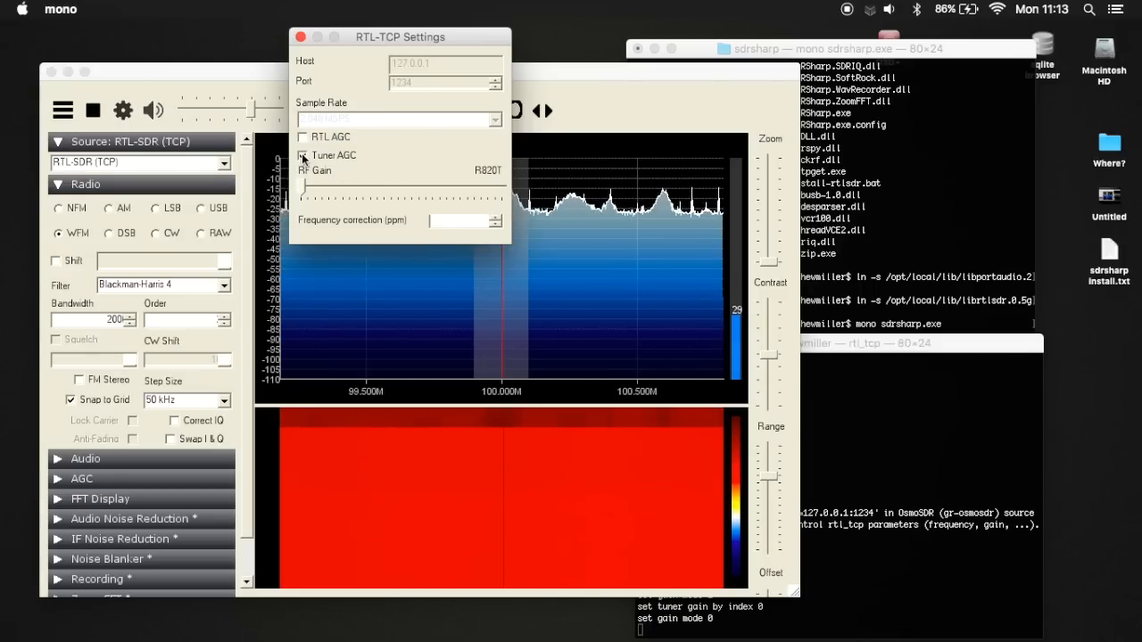
pyautogui.click(303, 155)
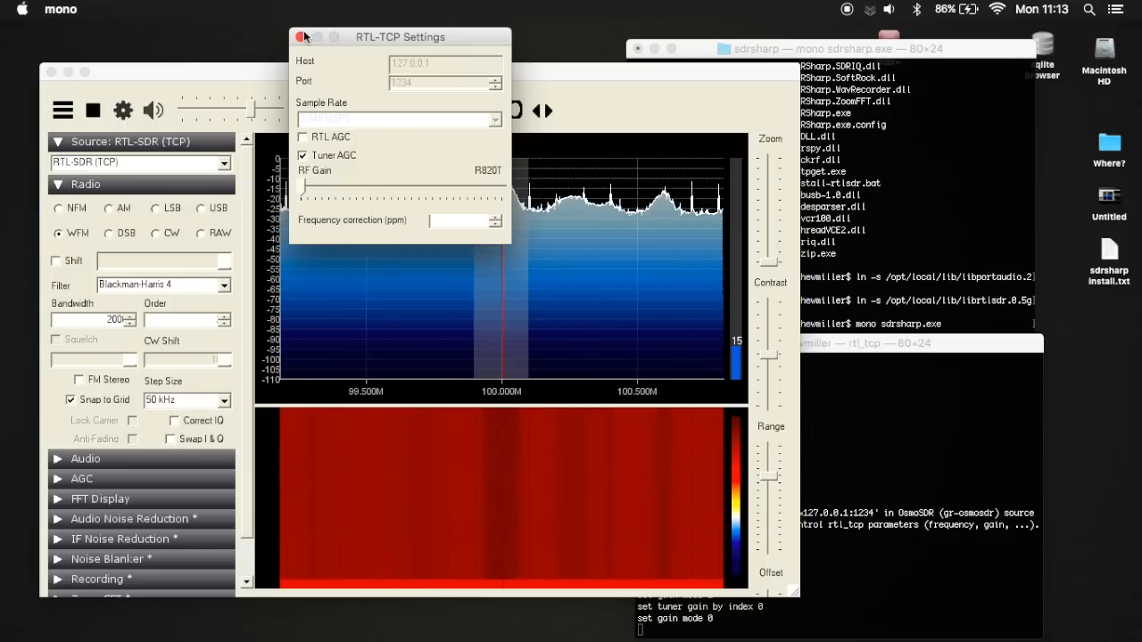
pyautogui.click(301, 36)
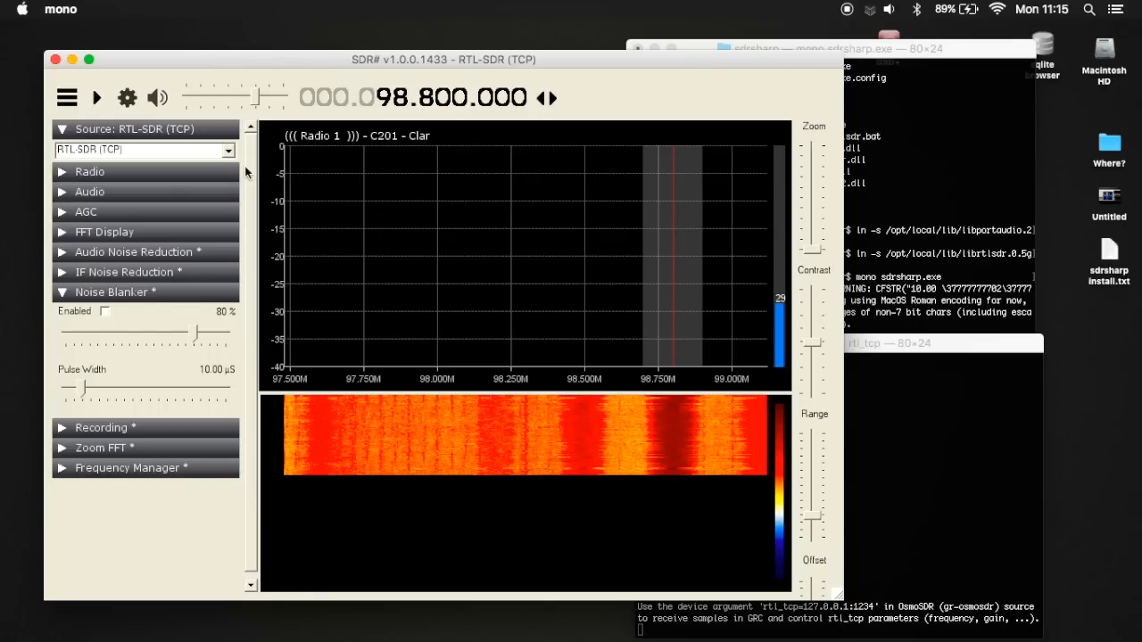
pyautogui.moveTo(682, 7)
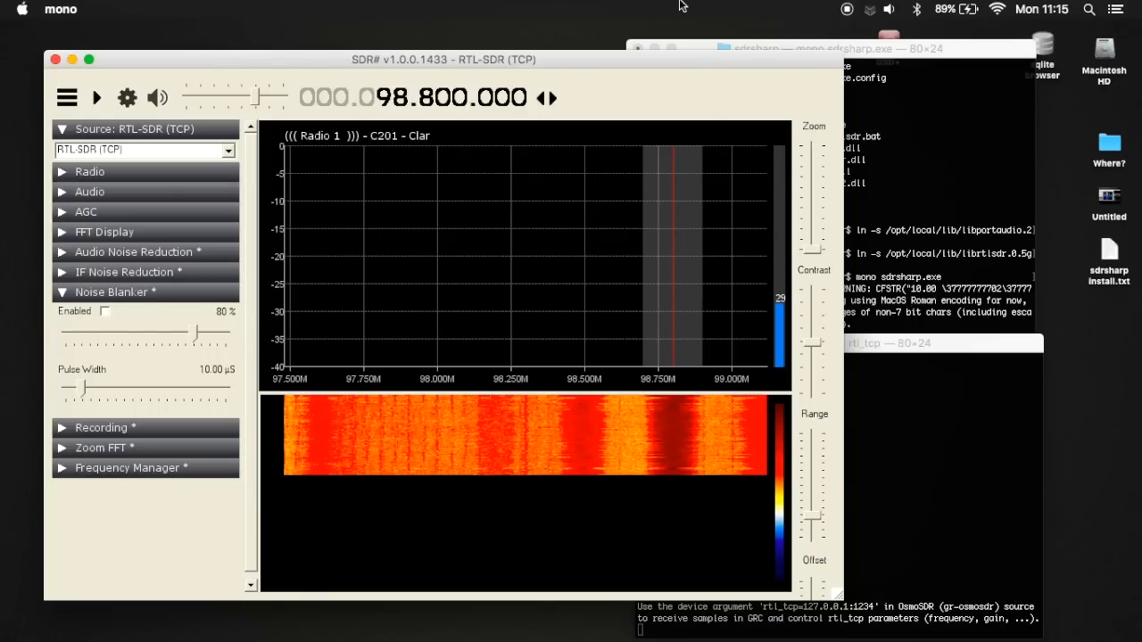